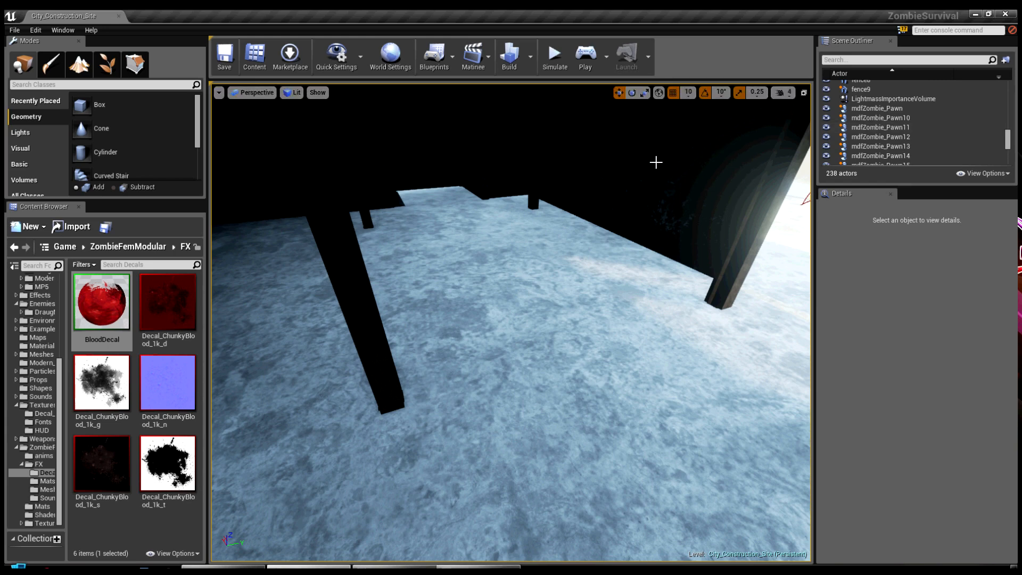
{"action": "mouse_move", "coordinate": [637, 164]}
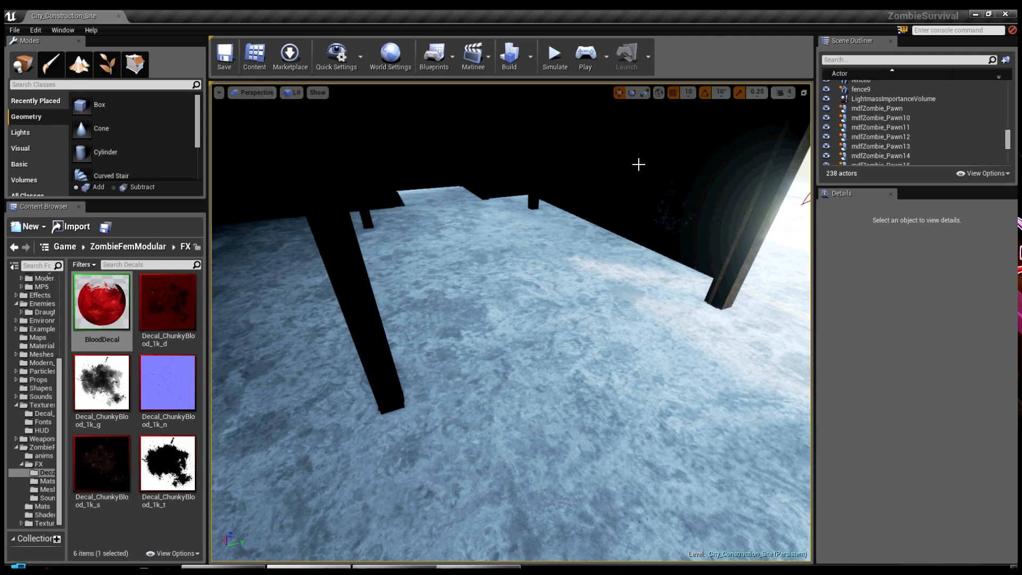
{"action": "mouse_move", "coordinate": [500, 291]}
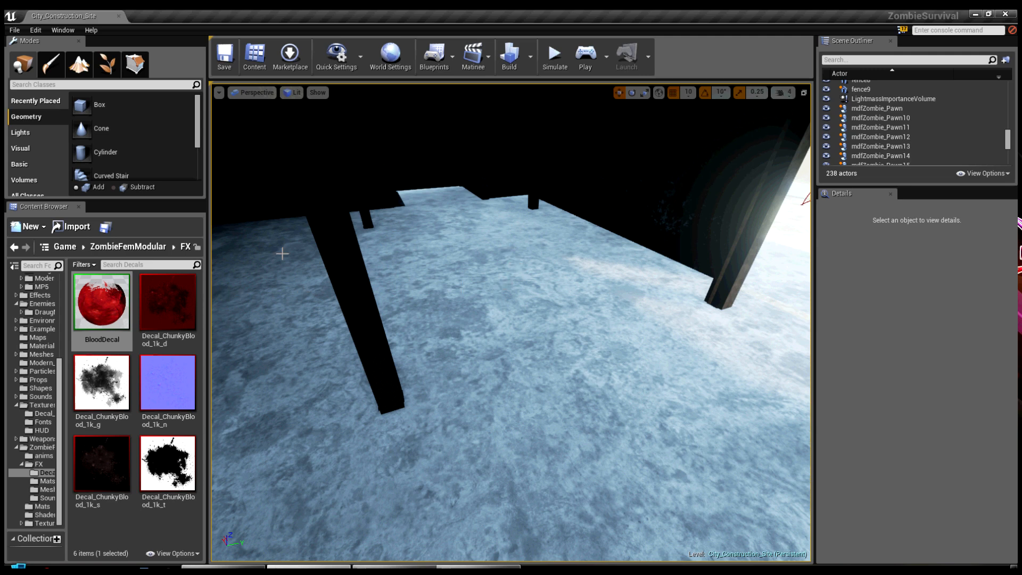
{"action": "mouse_move", "coordinate": [119, 315]}
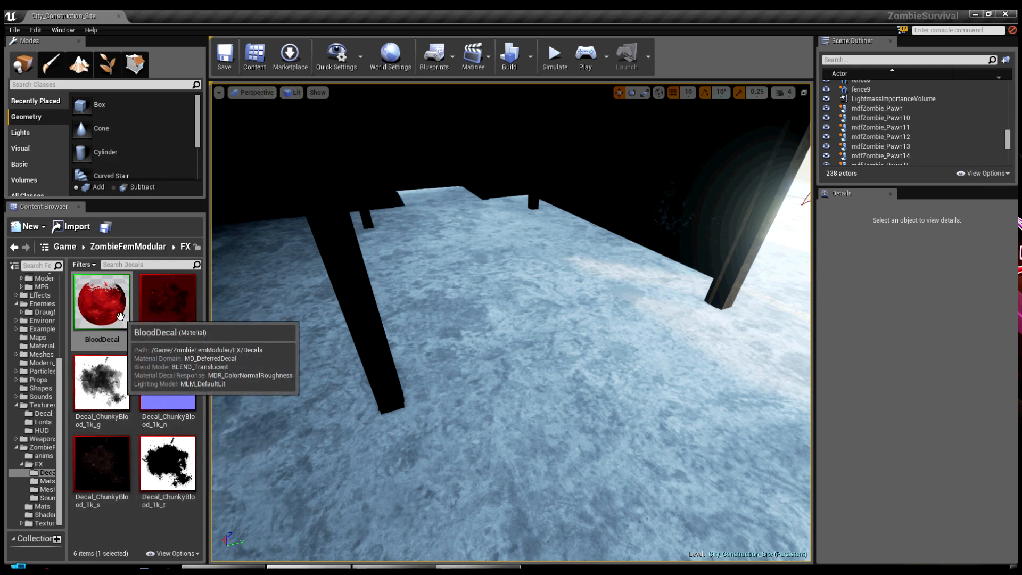
Step: Check the severed limb meshes in the FX folder, then return to ZombieFemModular with mdfZombie_Pawn selected
{"action": "double_click", "coordinate": [101, 302]}
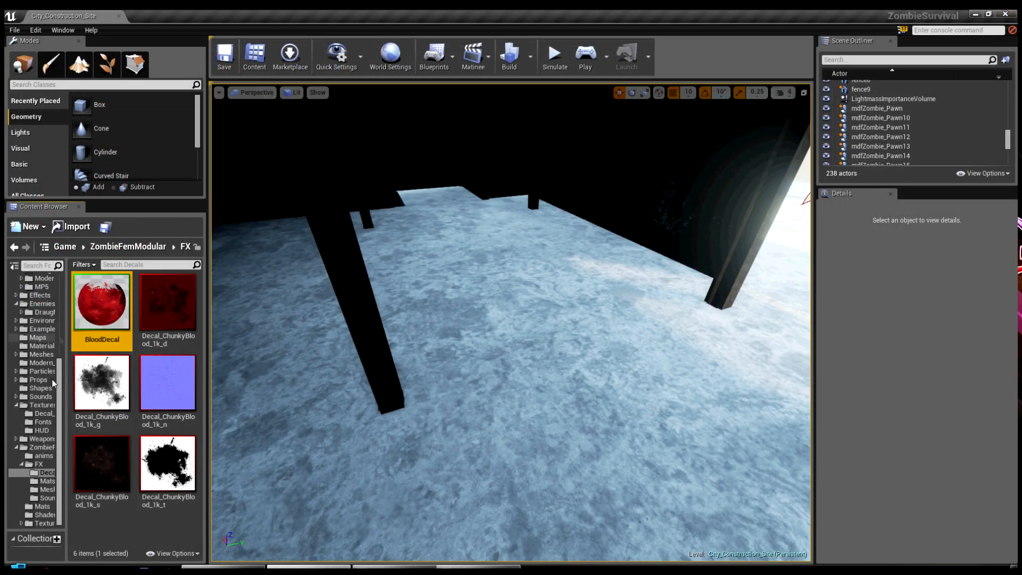
{"action": "mouse_move", "coordinate": [47, 471]}
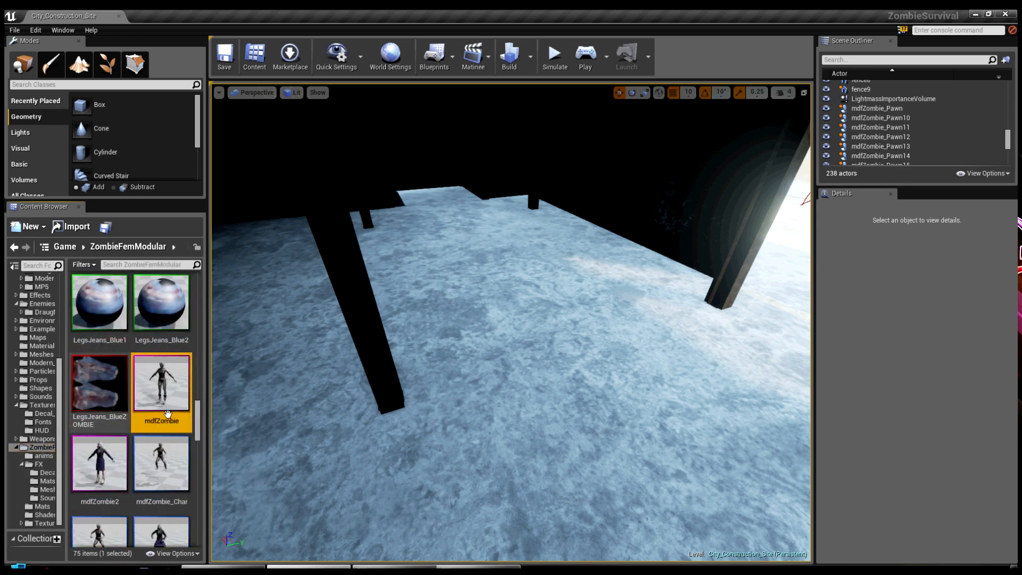
{"action": "scroll", "scroll_direction": "down", "scroll_amount": 3}
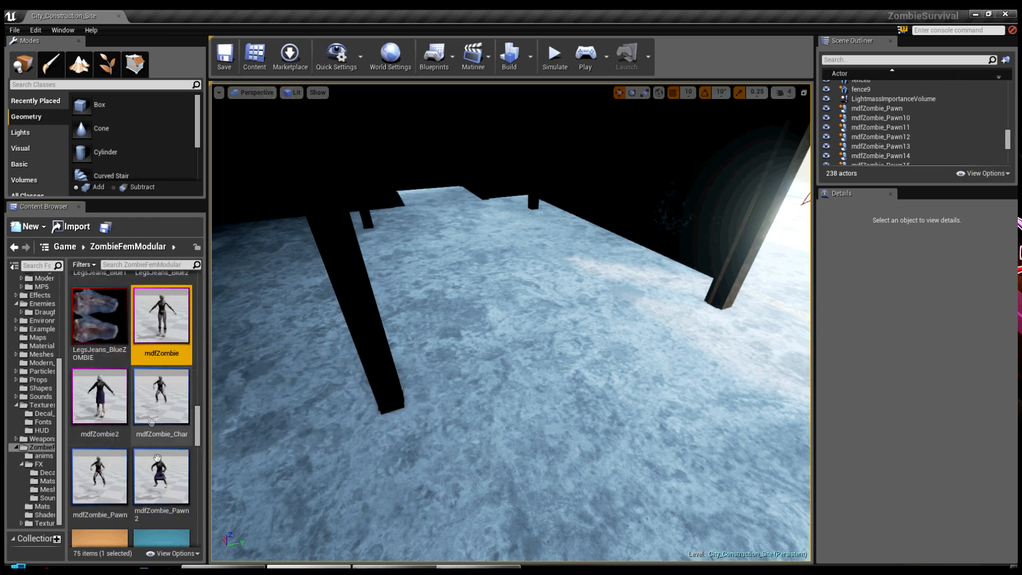
{"action": "mouse_move", "coordinate": [105, 470]}
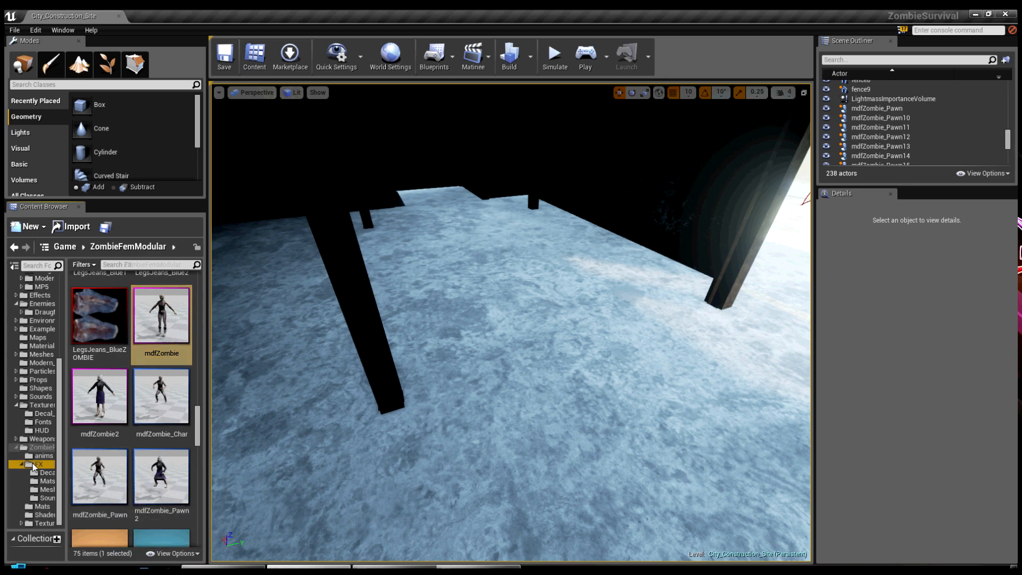
{"action": "left_click", "coordinate": [39, 464]}
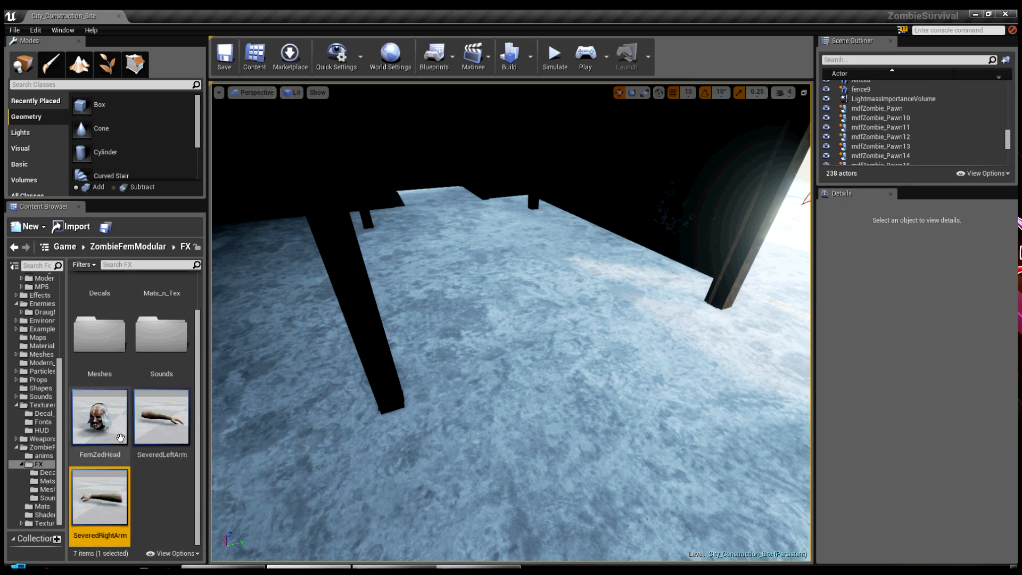
{"action": "left_click", "coordinate": [99, 417]}
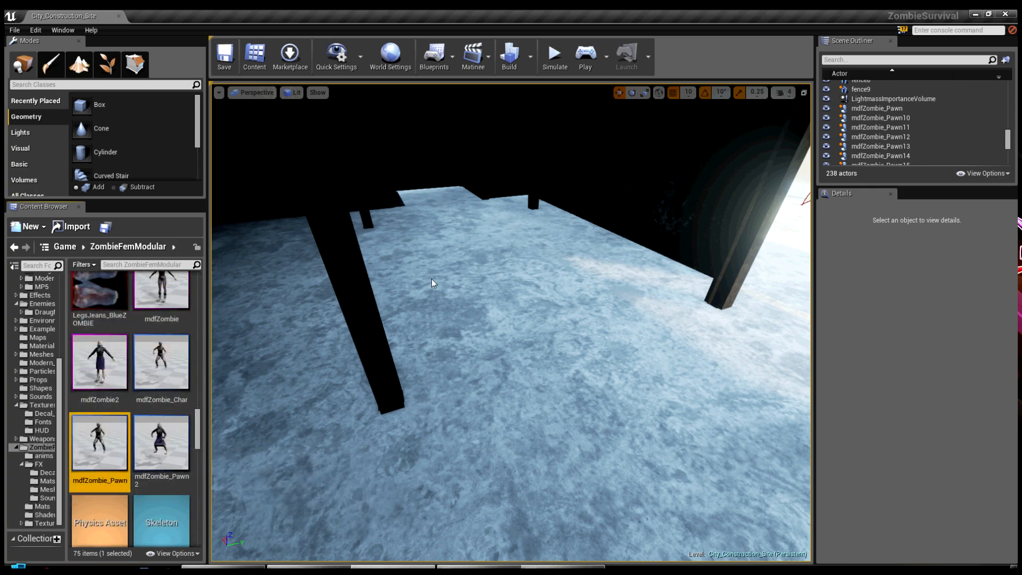
Step: View the CapsuleComponent's half height and radius in the mdfZombie_Pawn Blueprint's Components page
{"action": "double_click", "coordinate": [100, 441]}
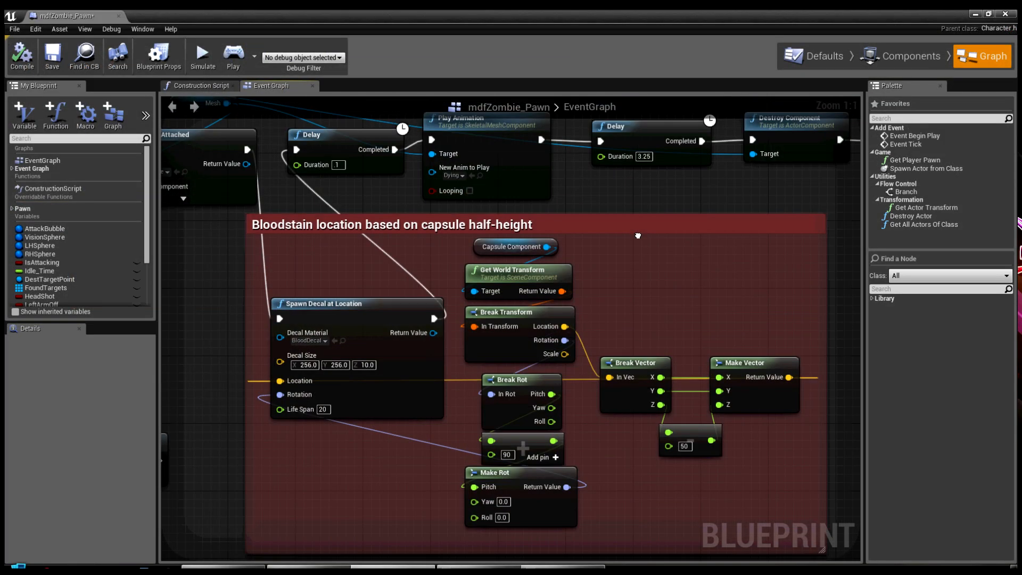
{"action": "left_click", "coordinate": [902, 55]}
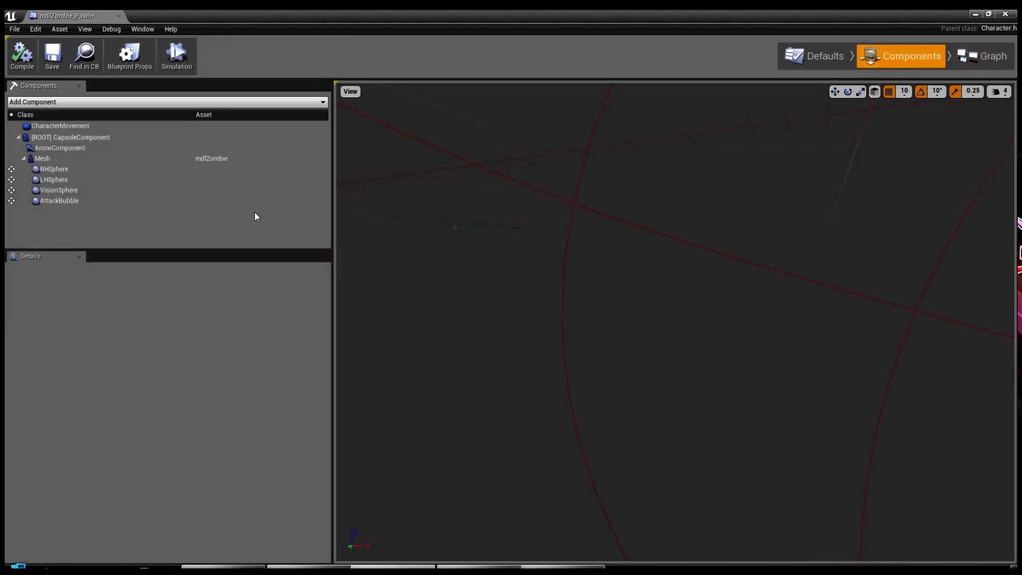
{"action": "left_click", "coordinate": [65, 137]}
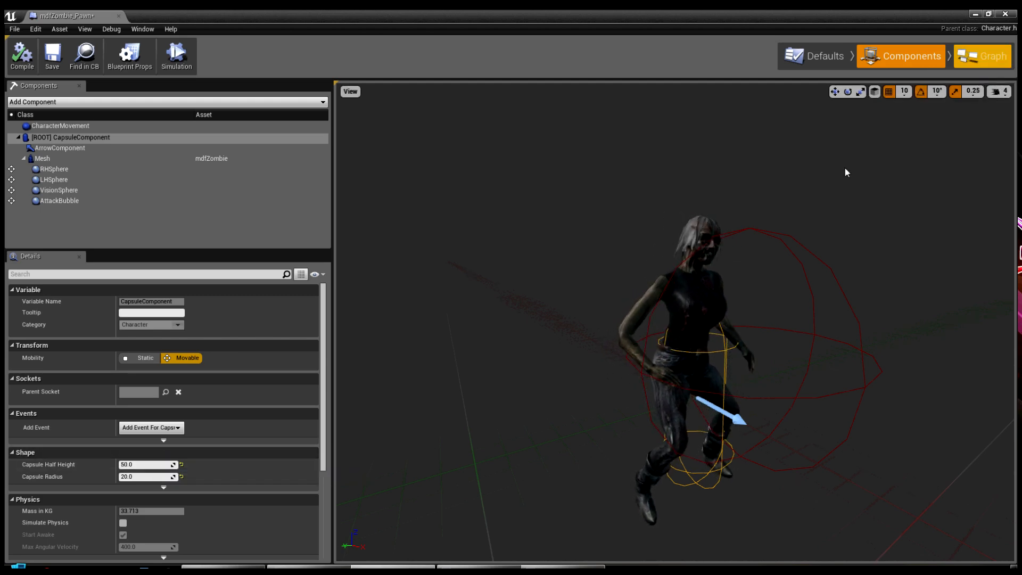
Step: Review the Spawn Decal at Location bloodstain nodes in the pawn's event graph
{"action": "left_click", "coordinate": [981, 56]}
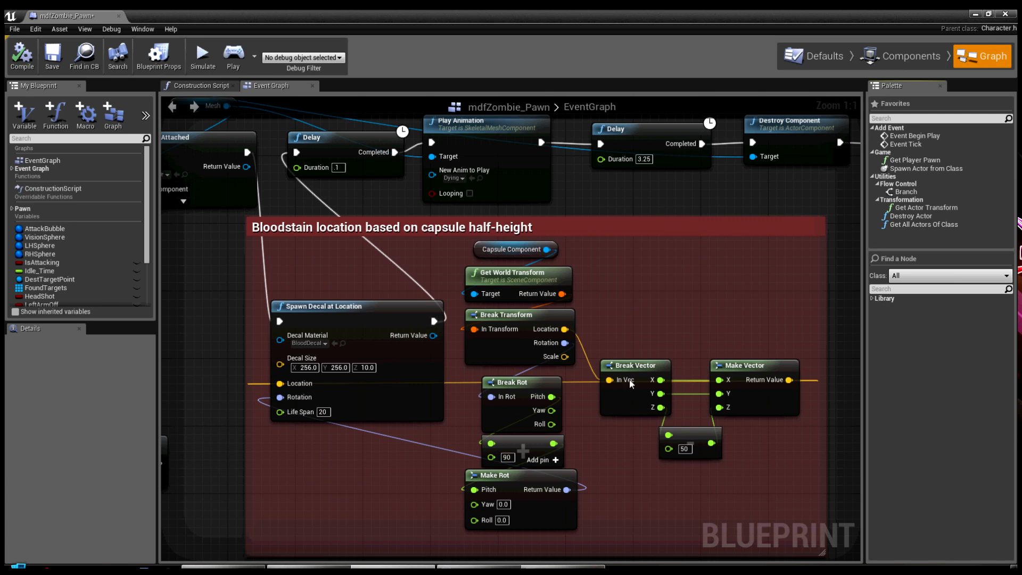
{"action": "mouse_move", "coordinate": [538, 249]}
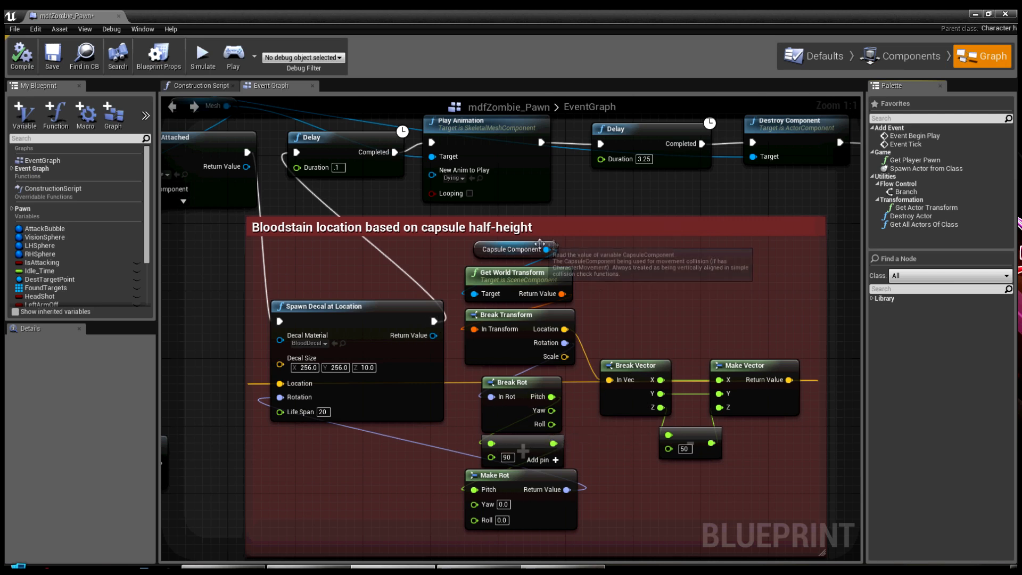
{"action": "mouse_move", "coordinate": [580, 315]}
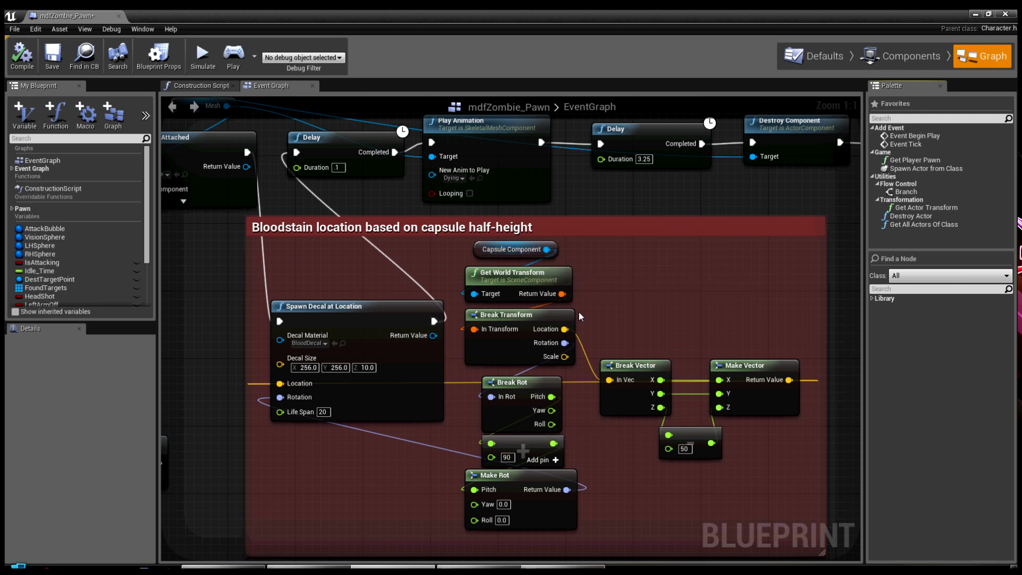
{"action": "mouse_move", "coordinate": [593, 352]}
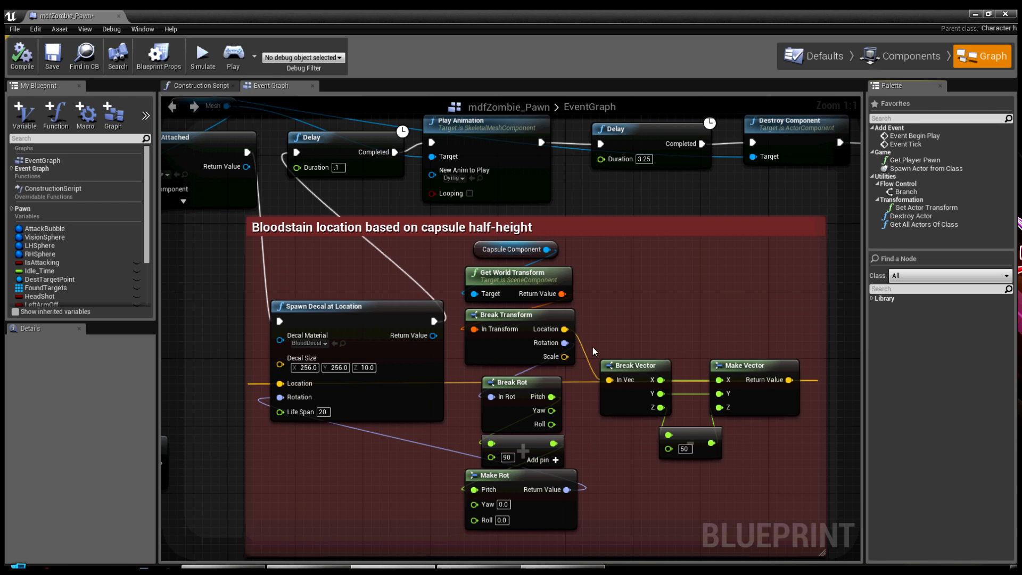
{"action": "mouse_move", "coordinate": [689, 432]}
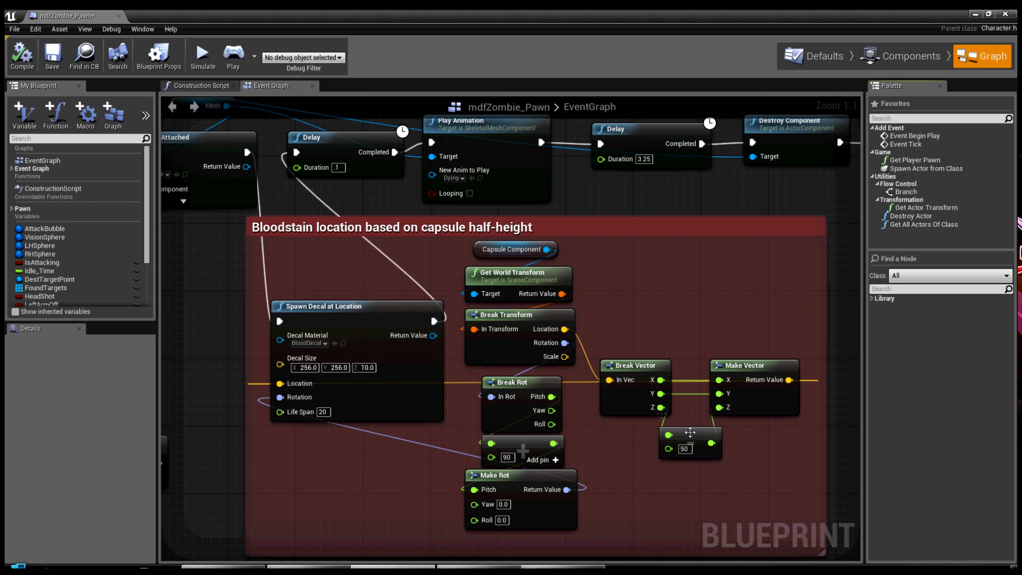
{"action": "mouse_move", "coordinate": [786, 387]}
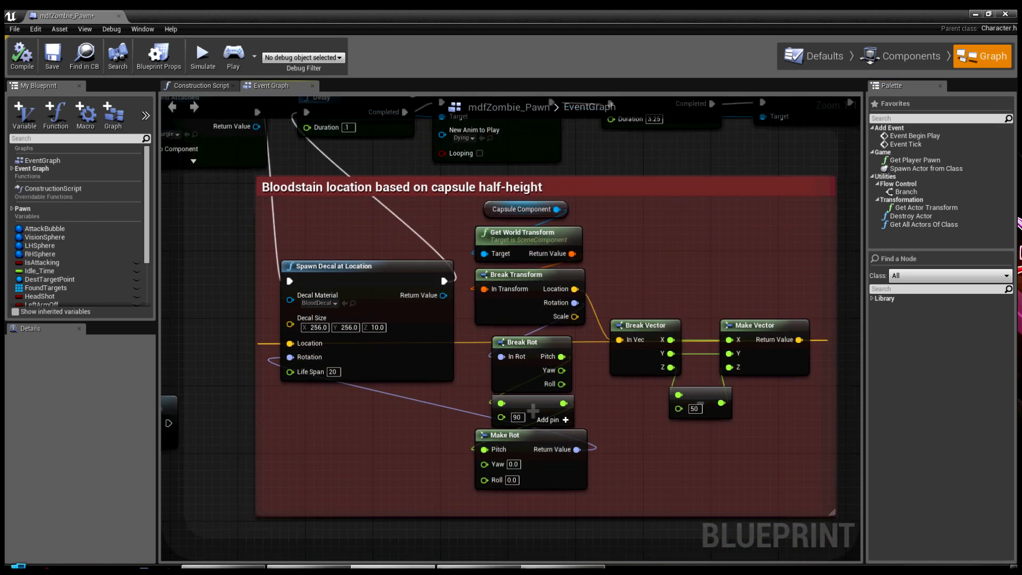
{"action": "mouse_move", "coordinate": [548, 361]}
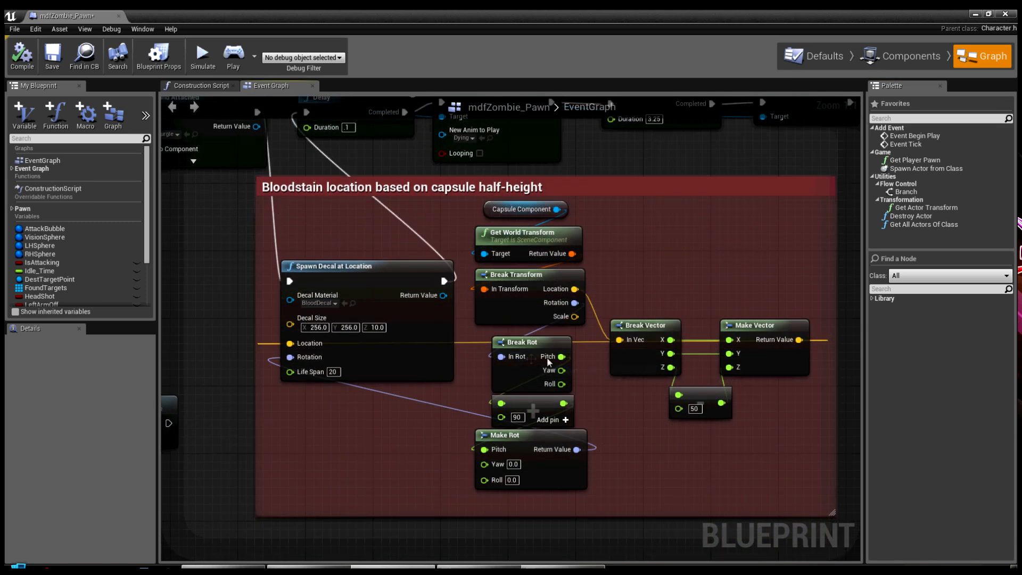
{"action": "mouse_move", "coordinate": [558, 412]}
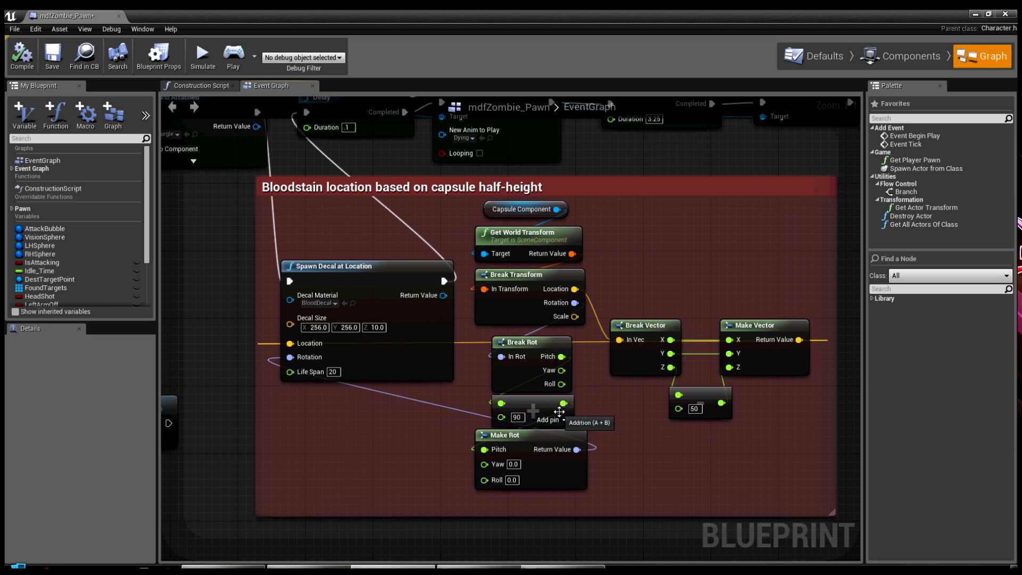
{"action": "mouse_move", "coordinate": [611, 415]}
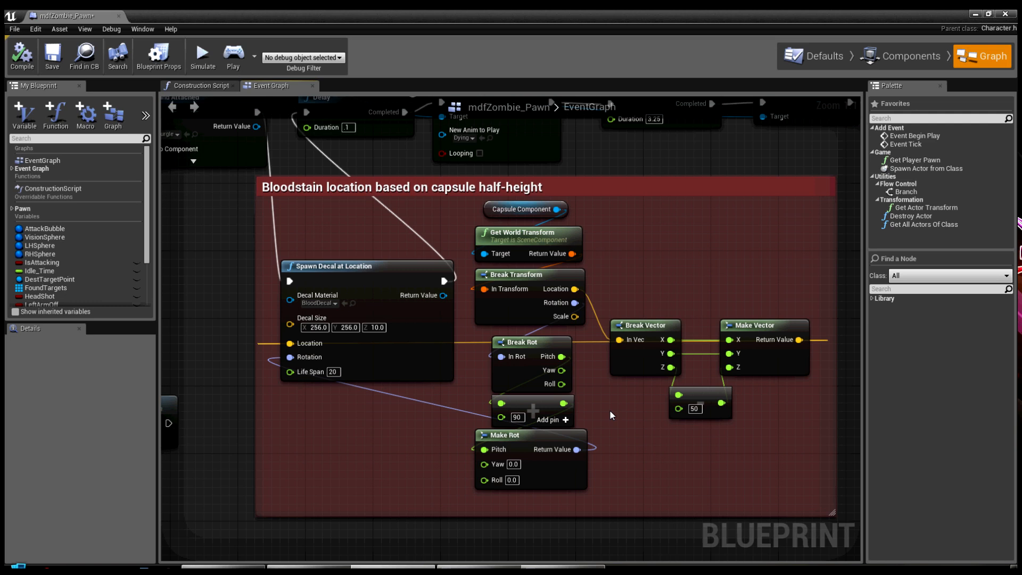
{"action": "mouse_move", "coordinate": [455, 408]}
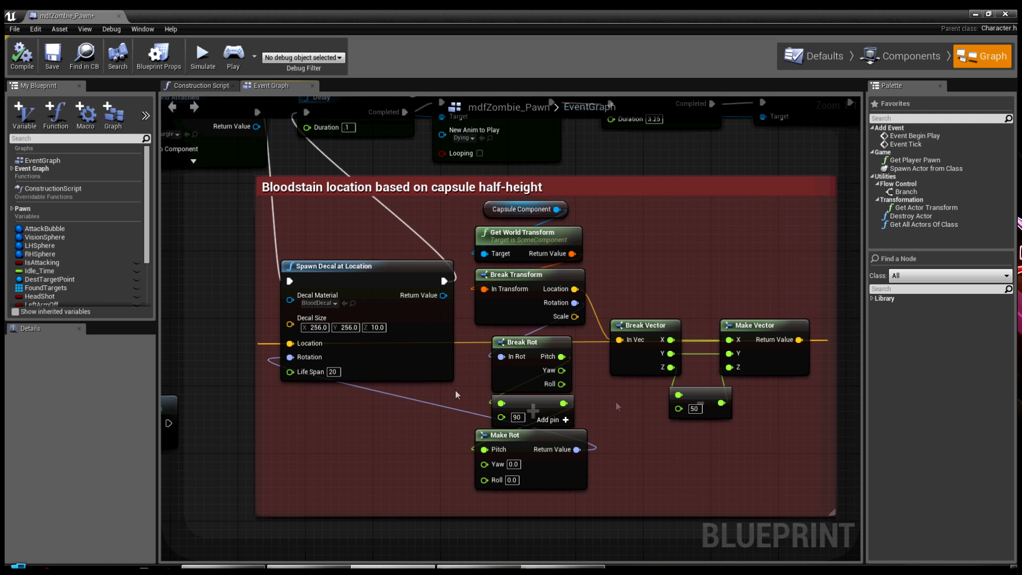
{"action": "mouse_move", "coordinate": [315, 327]}
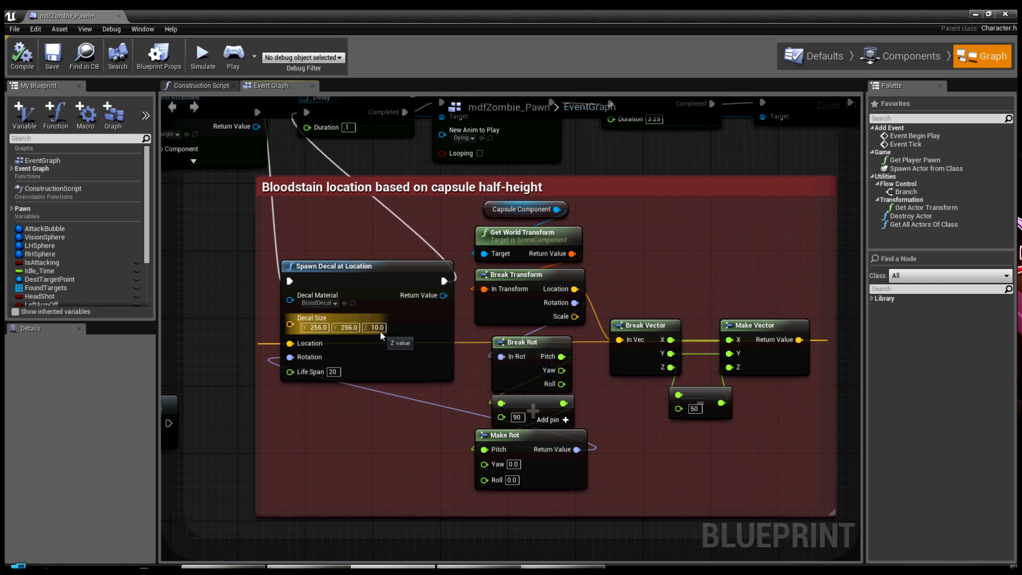
{"action": "mouse_move", "coordinate": [427, 340]}
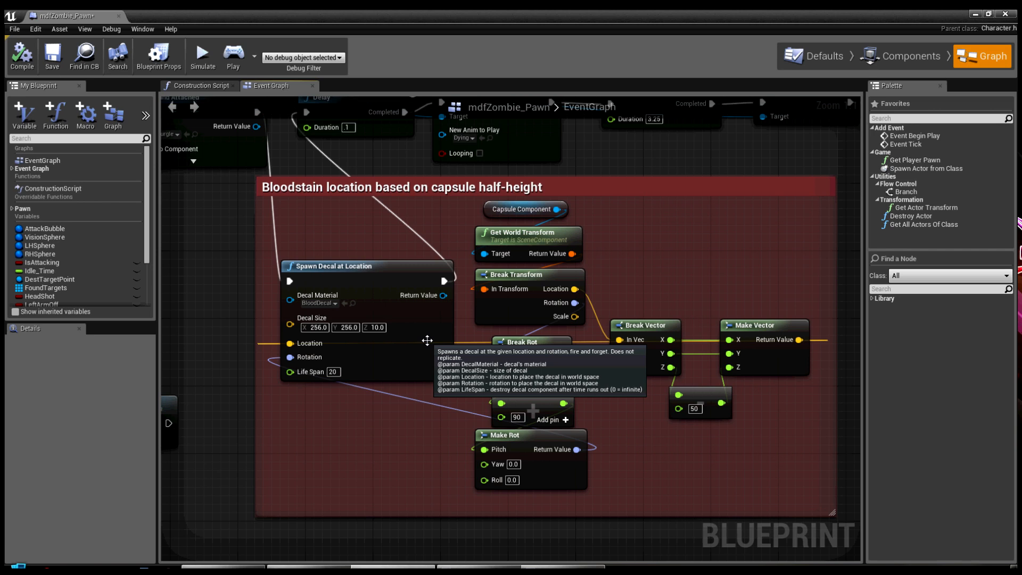
{"action": "mouse_move", "coordinate": [530, 342]}
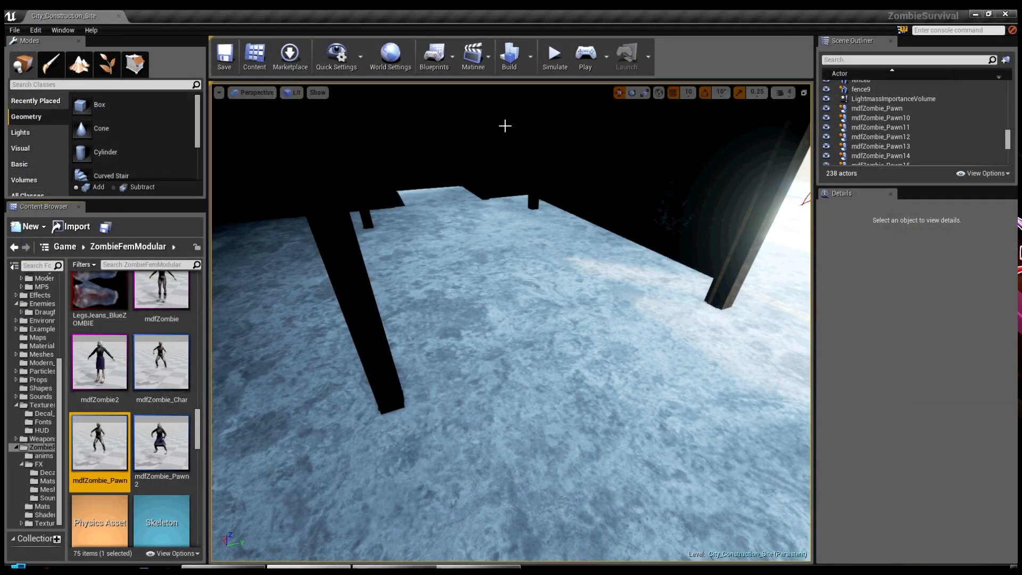
Step: Start a play session and fire at the outdoor zombies until the magazine hits 0, then reload with R
{"action": "left_click", "coordinate": [555, 51]}
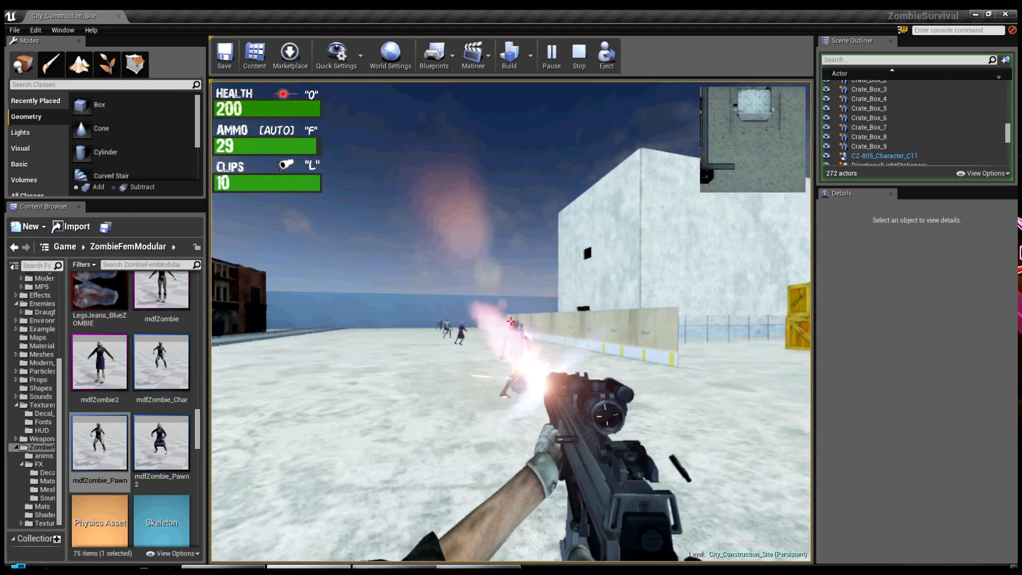
{"action": "left_click", "coordinate": [510, 321]}
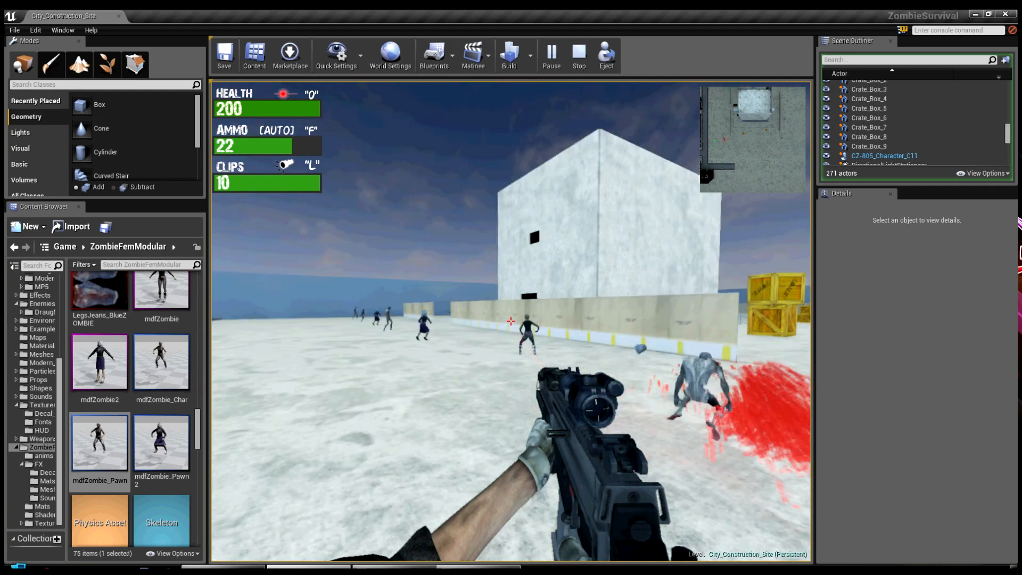
{"action": "left_click", "coordinate": [511, 322]}
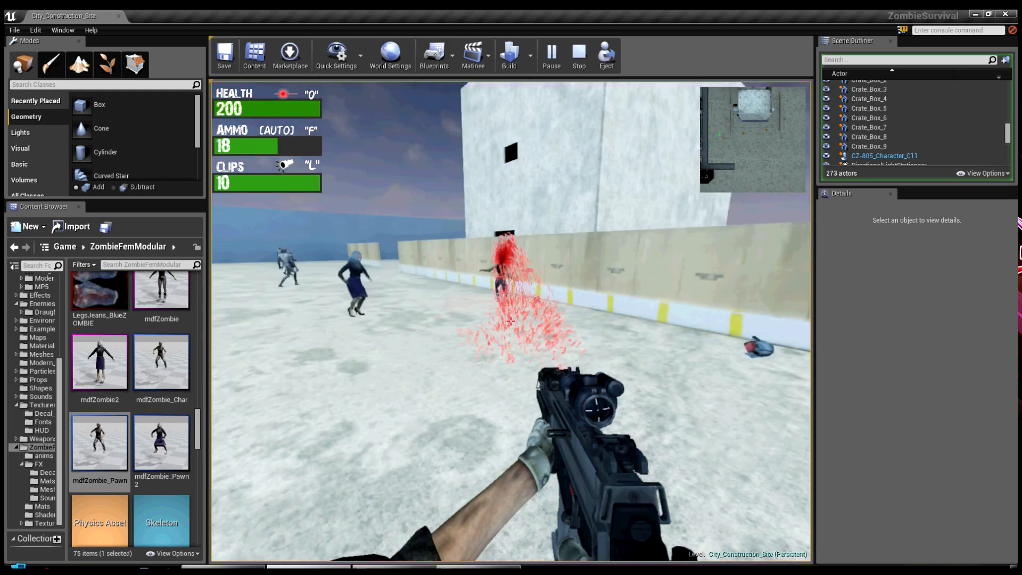
{"action": "left_click", "coordinate": [508, 322]}
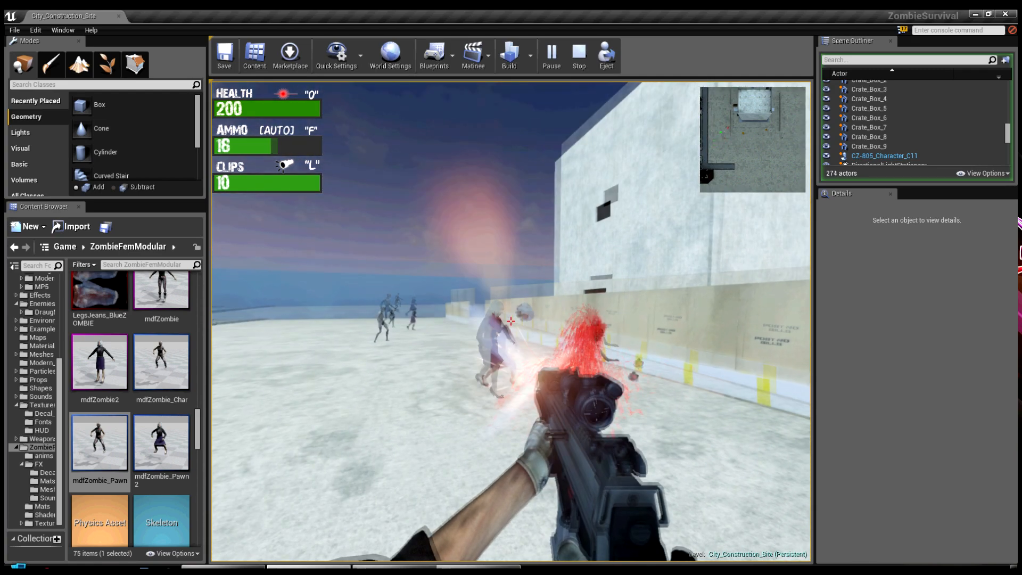
{"action": "left_click", "coordinate": [511, 321]}
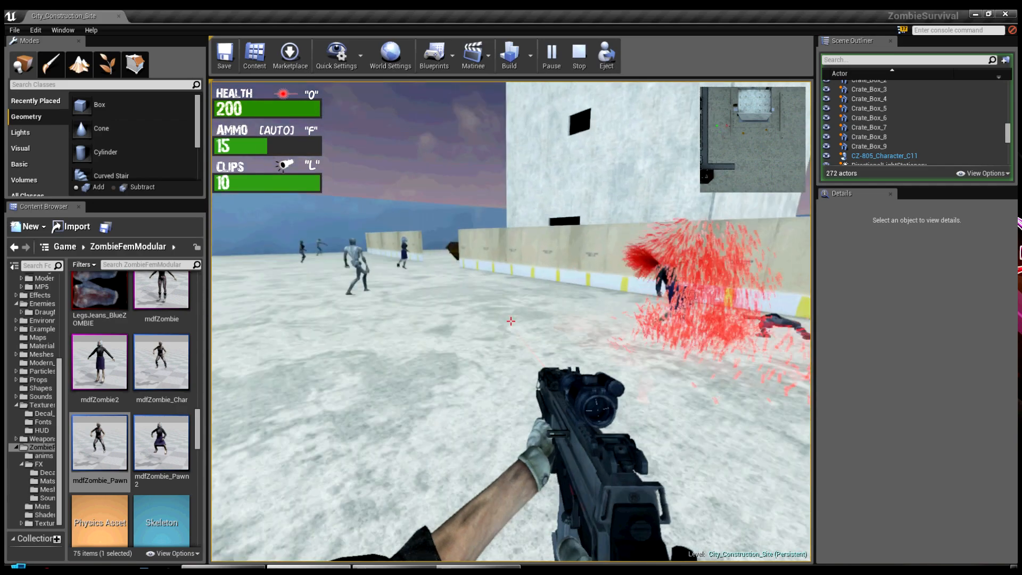
{"action": "left_click", "coordinate": [511, 321]}
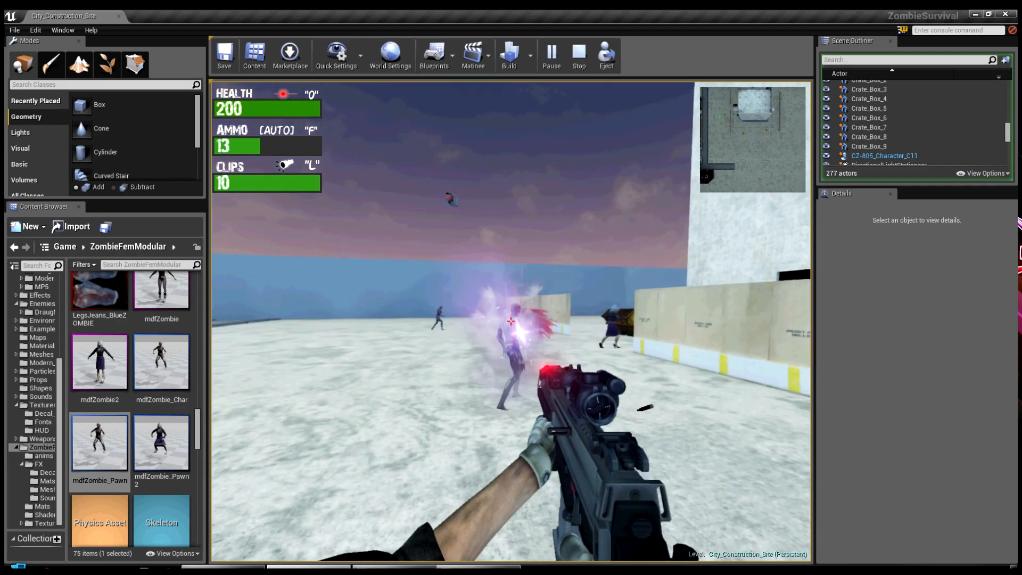
{"action": "left_click", "coordinate": [511, 325]}
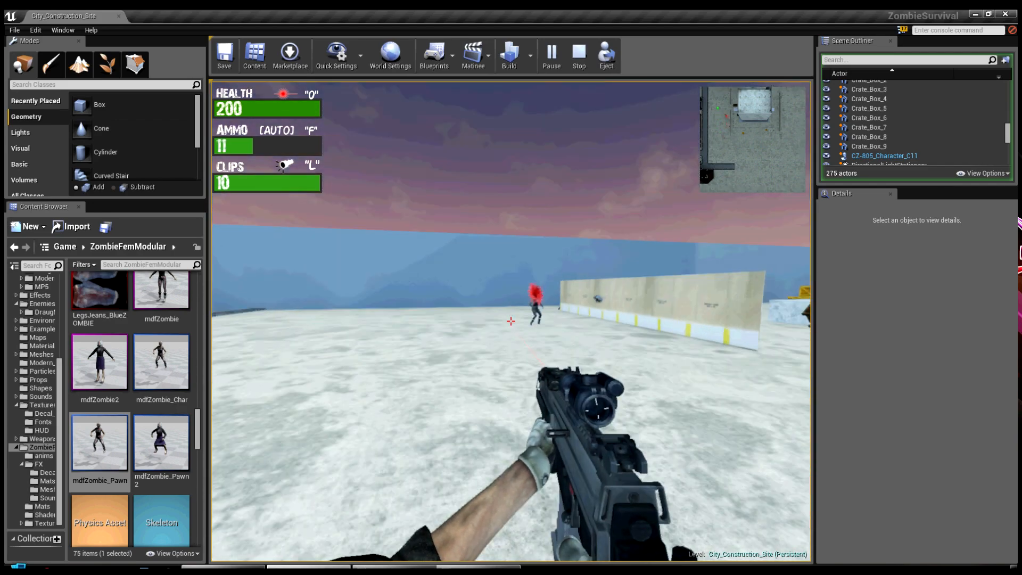
{"action": "left_click", "coordinate": [510, 321]}
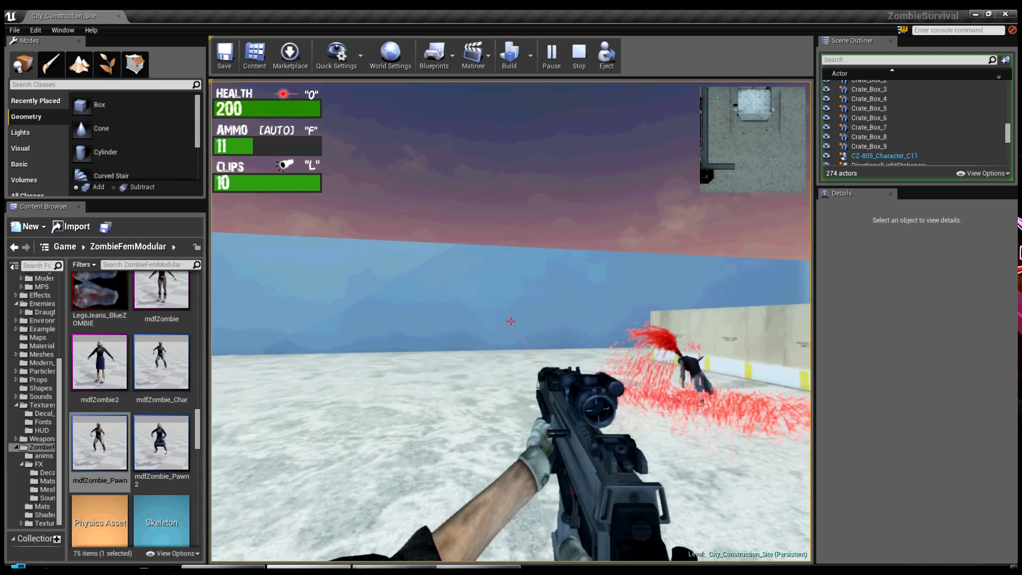
{"action": "left_click", "coordinate": [510, 321]}
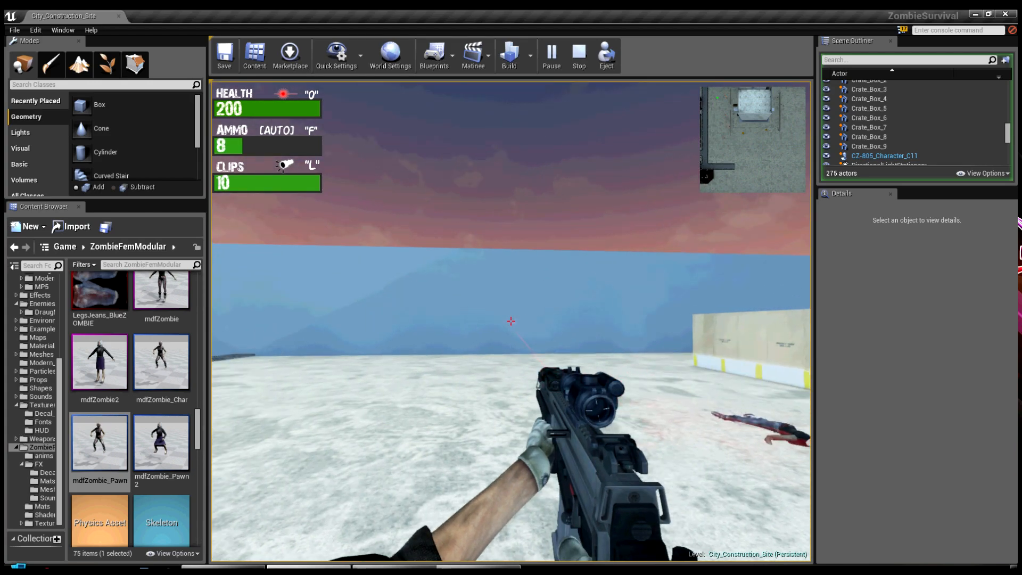
{"action": "left_click", "coordinate": [509, 320]}
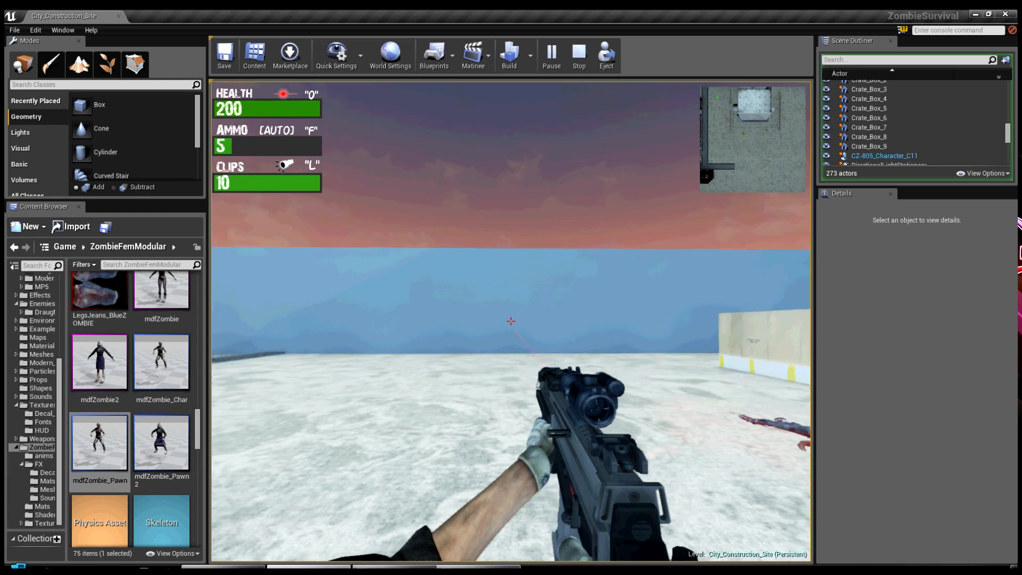
{"action": "left_click", "coordinate": [510, 321]}
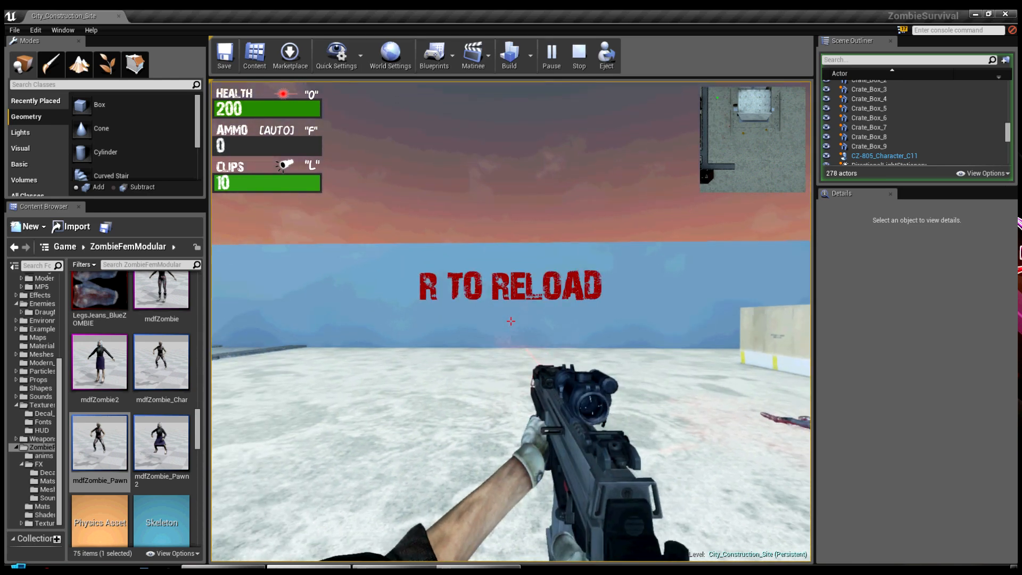
{"action": "key", "text": "R"}
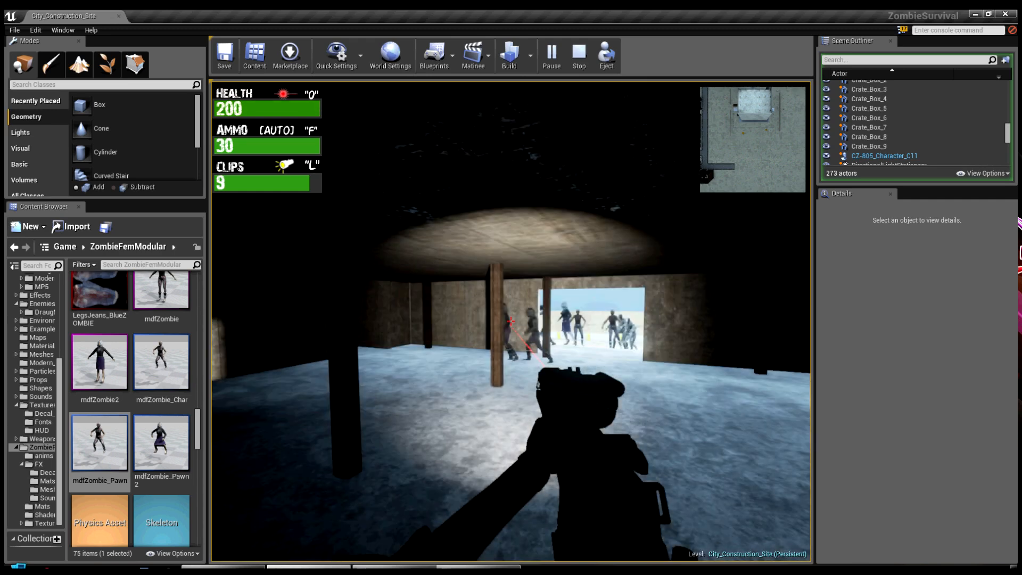
Step: Gun down the zombie horde coming through the doorway and inside the building
{"action": "left_click", "coordinate": [509, 321]}
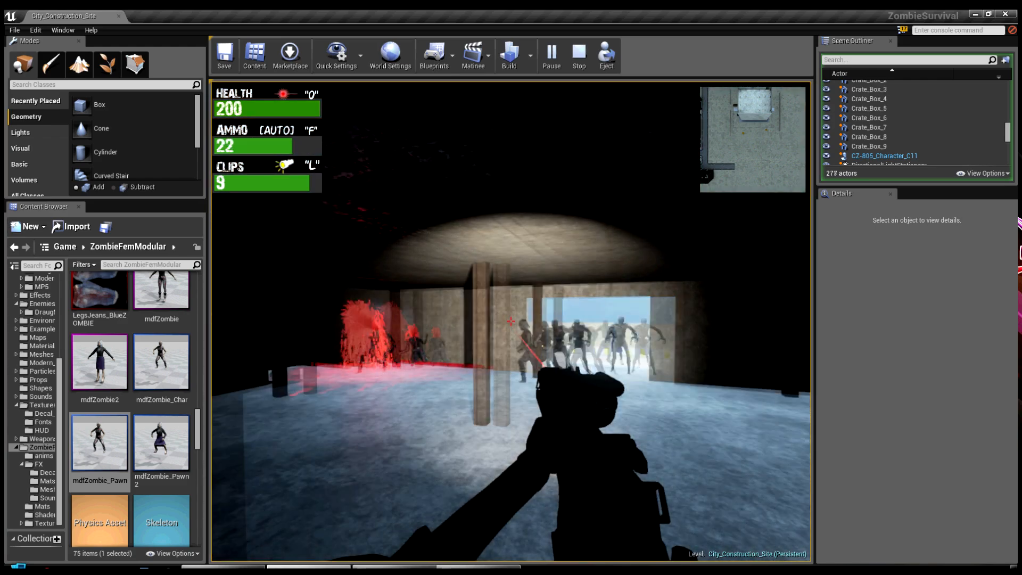
{"action": "left_click", "coordinate": [510, 320]}
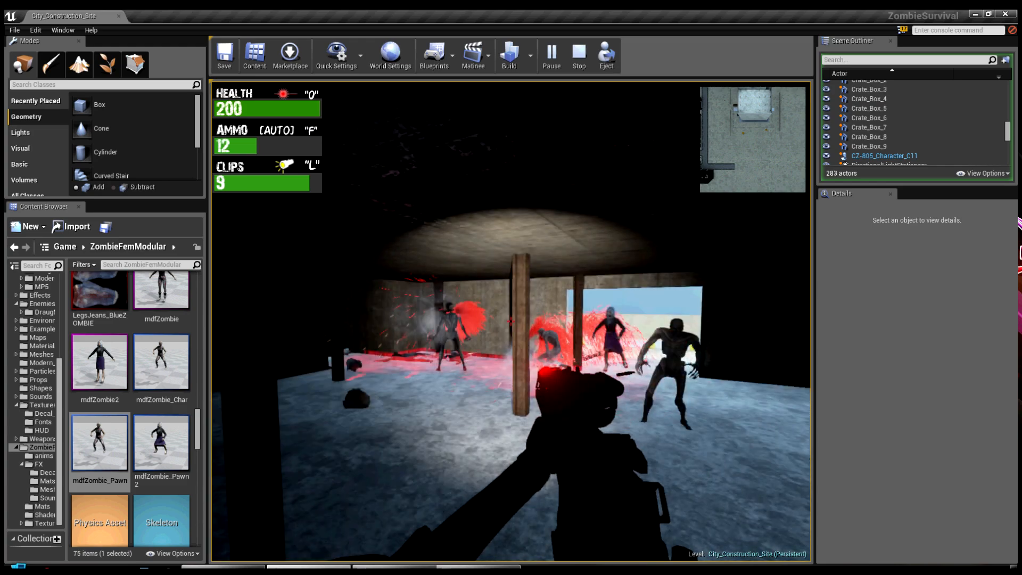
{"action": "left_click", "coordinate": [509, 321]}
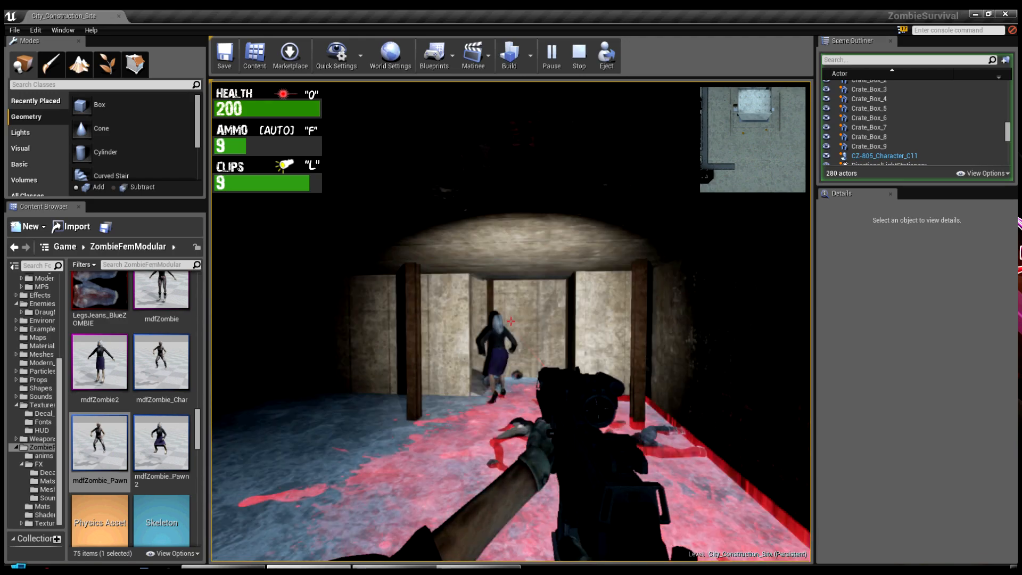
{"action": "left_click", "coordinate": [510, 322]}
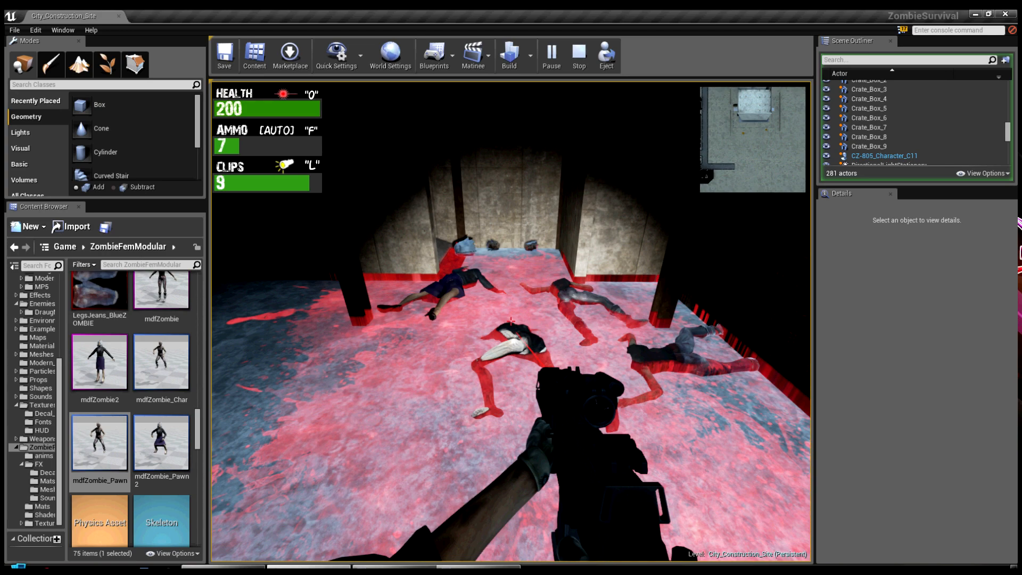
{"action": "left_click", "coordinate": [579, 51]}
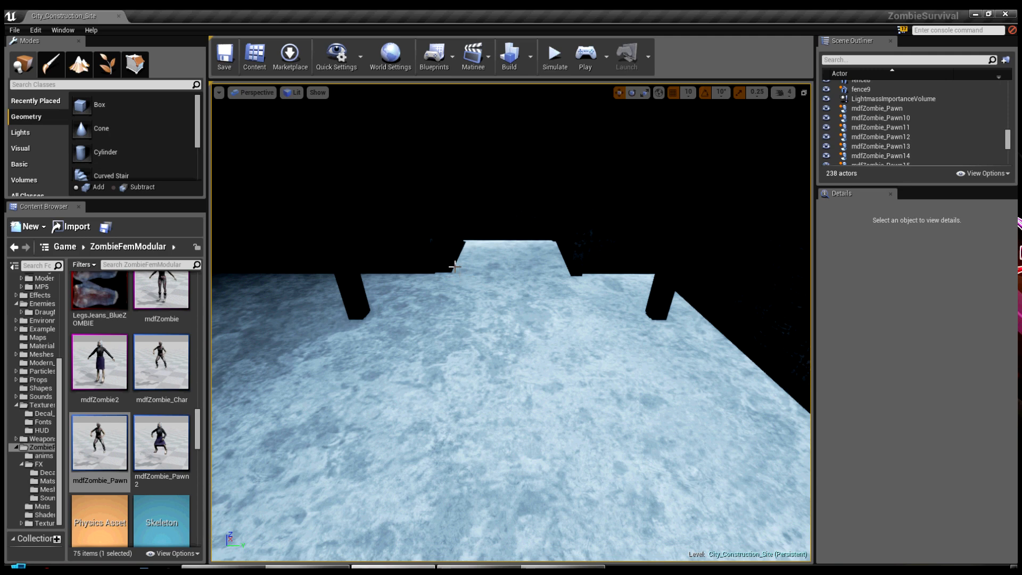
{"action": "mouse_move", "coordinate": [530, 266]}
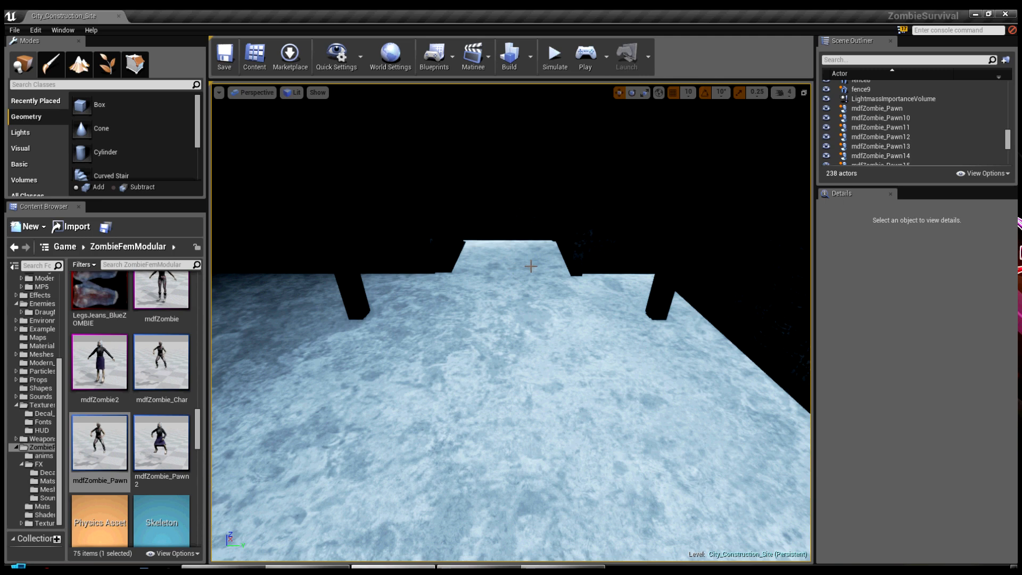
{"action": "mouse_move", "coordinate": [168, 432]}
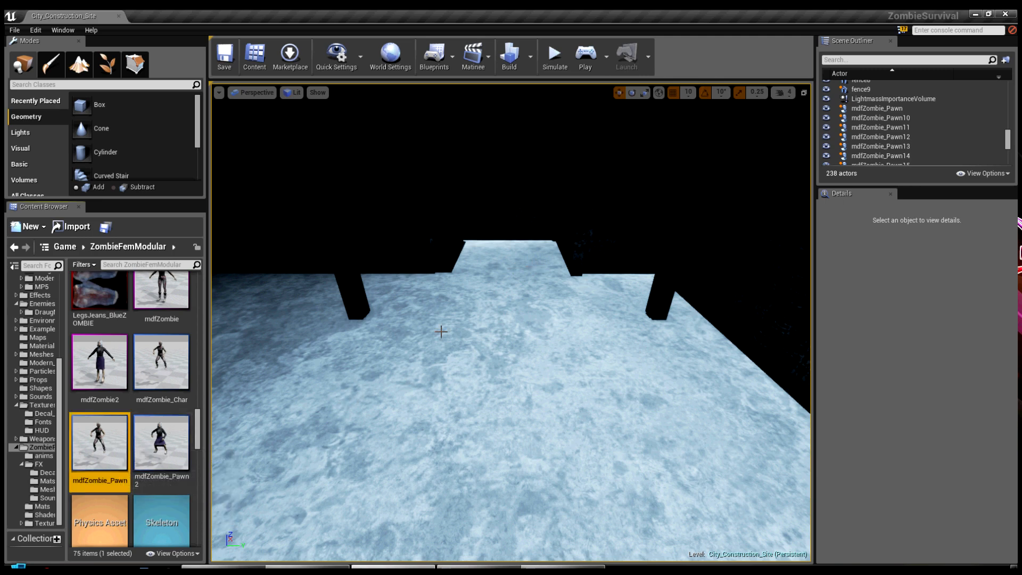
Step: Bring up the context menu for the mdfZombie_Pawn asset in the Content Browser
{"action": "right_click", "coordinate": [100, 442]}
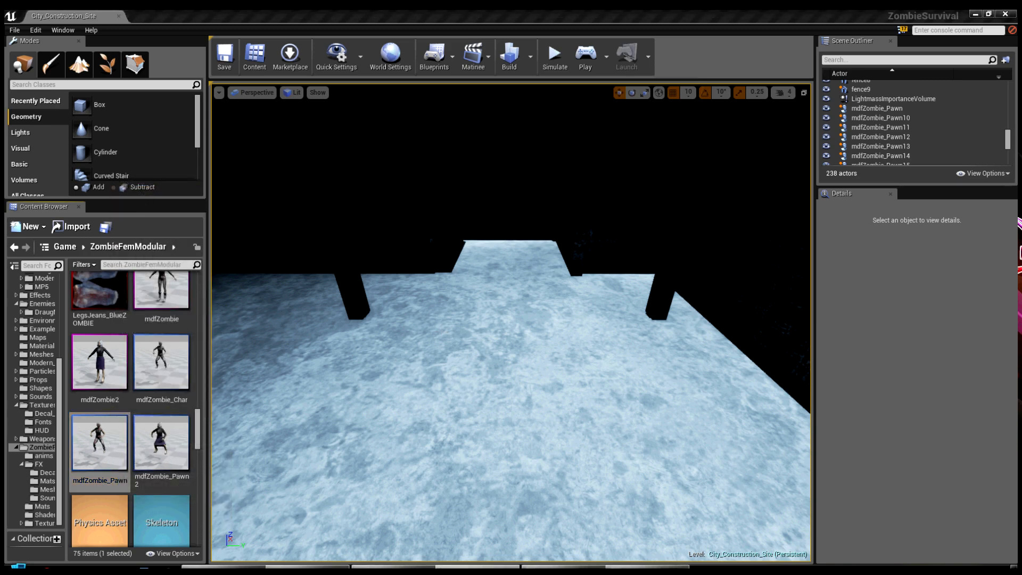
Step: Trace the AI MoveTo targeting and New Target variable in mdfZombie_Pawn, then view its components
{"action": "double_click", "coordinate": [100, 440]}
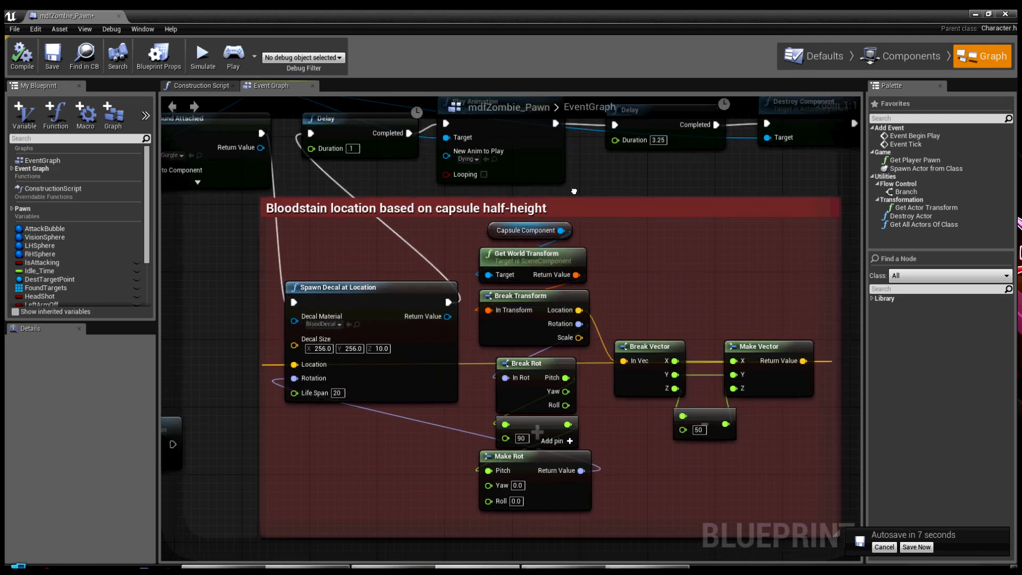
{"action": "scroll", "scroll_direction": "down", "scroll_amount": 3}
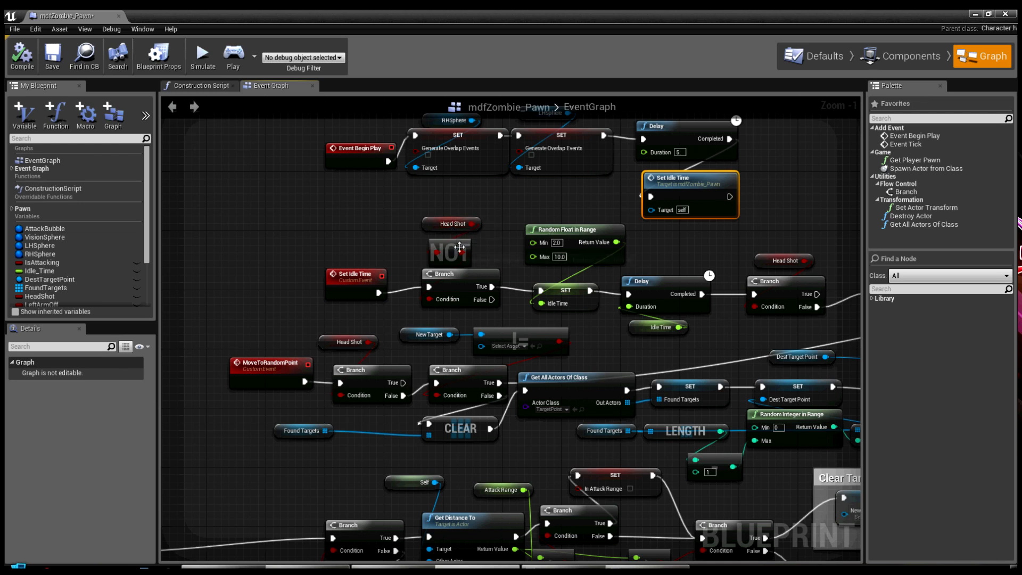
{"action": "mouse_move", "coordinate": [486, 240]}
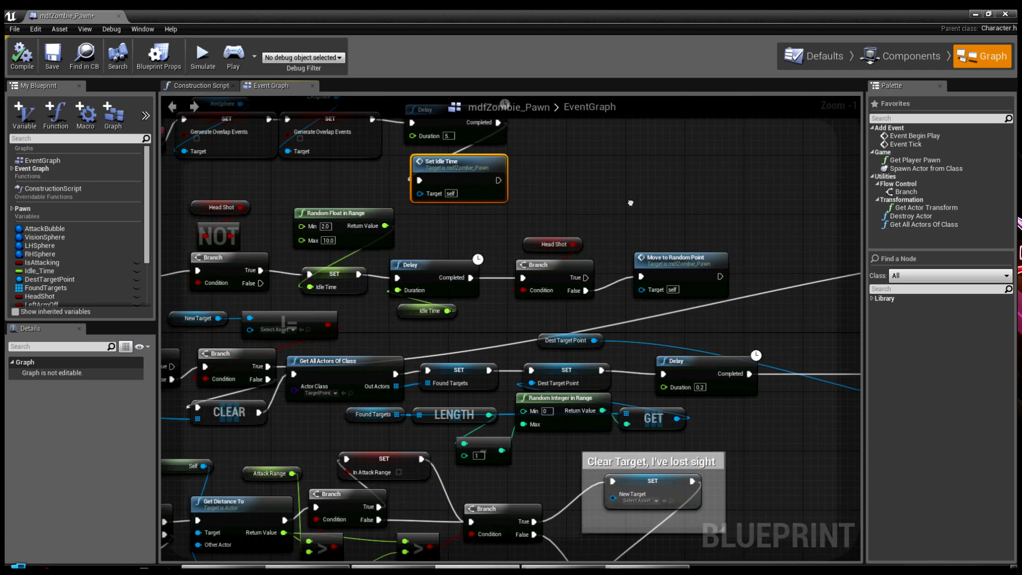
{"action": "mouse_move", "coordinate": [584, 171]}
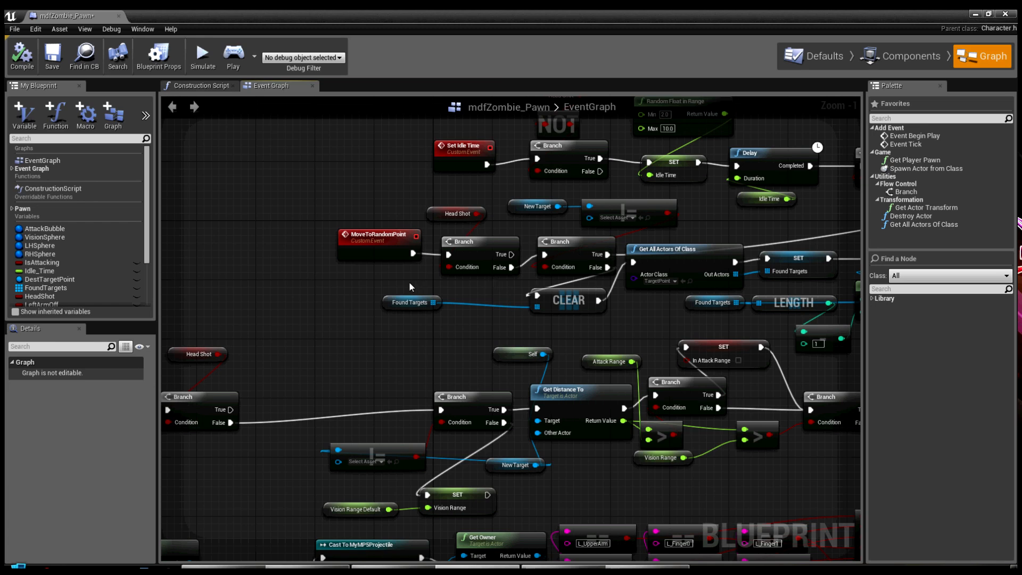
{"action": "mouse_move", "coordinate": [639, 311]}
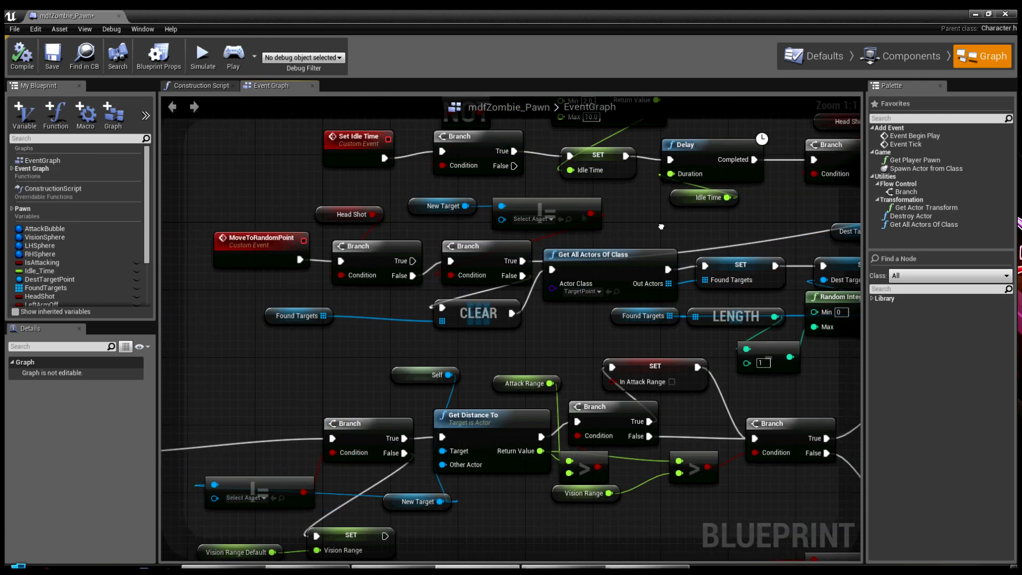
{"action": "mouse_move", "coordinate": [443, 207]}
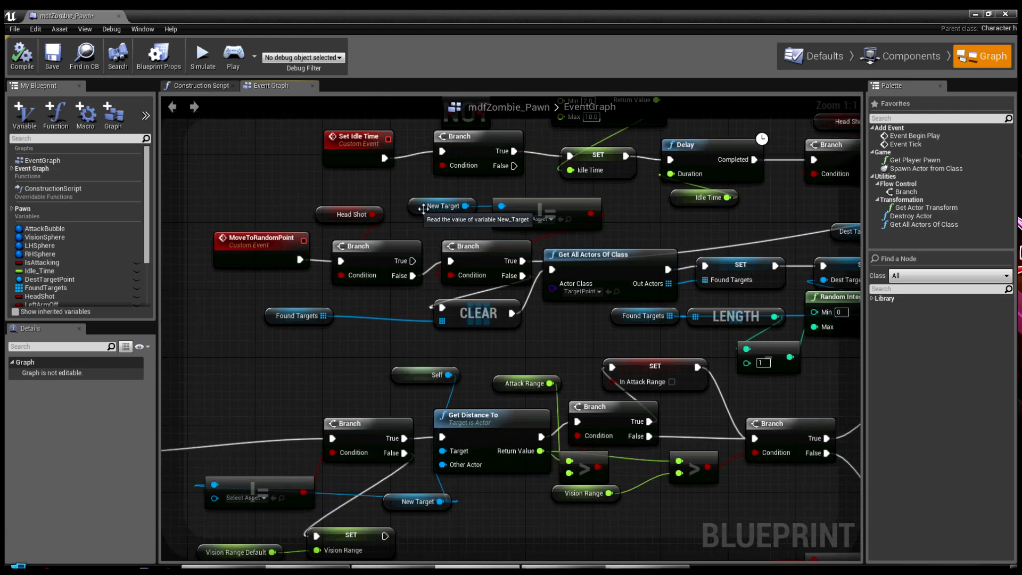
{"action": "left_click", "coordinate": [443, 207]}
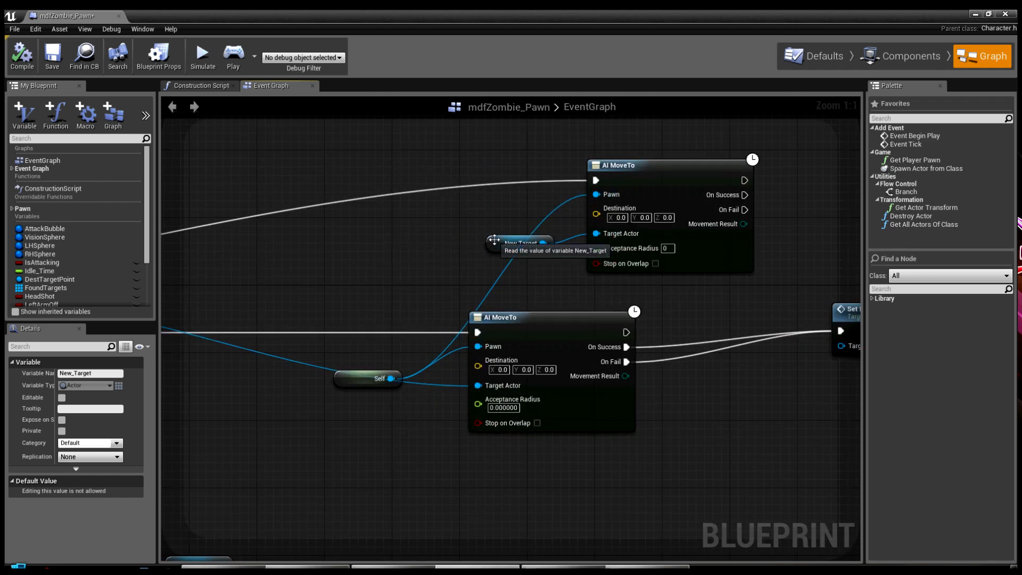
{"action": "mouse_move", "coordinate": [362, 240]}
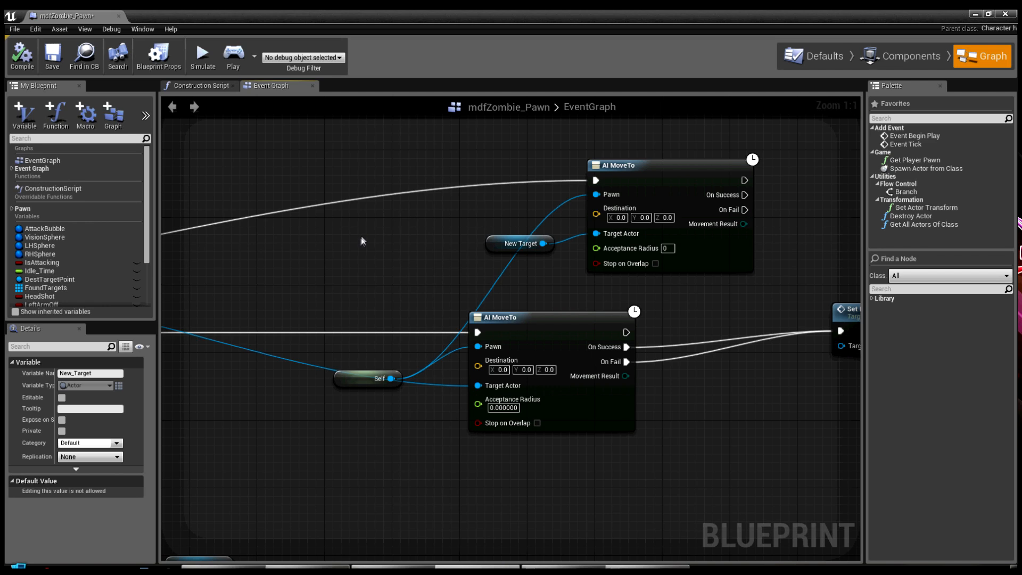
{"action": "left_click", "coordinate": [901, 56]}
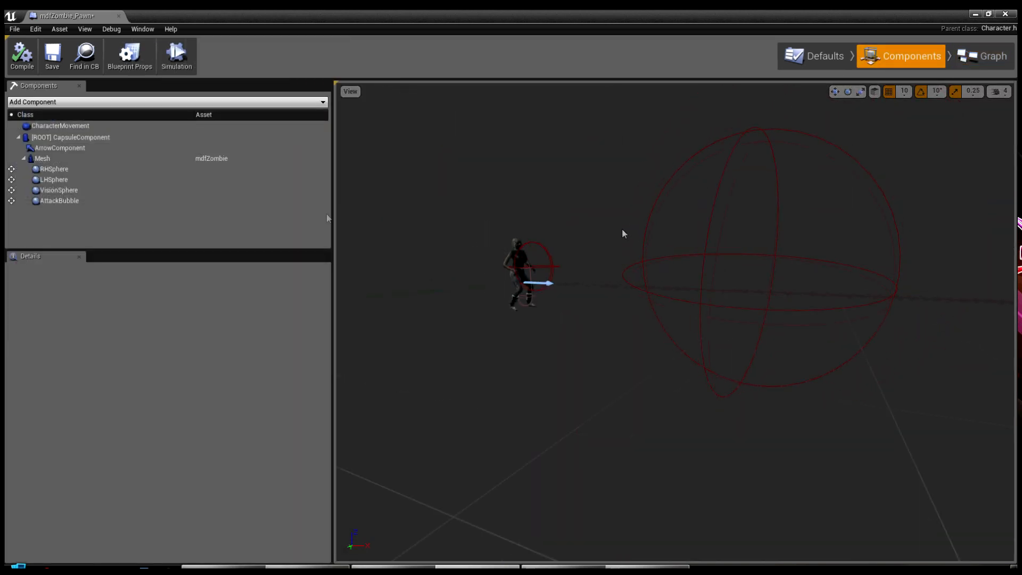
Step: Inspect the VisionSphere and AttackBubble component details, then return to the event graph
{"action": "left_click", "coordinate": [53, 189]}
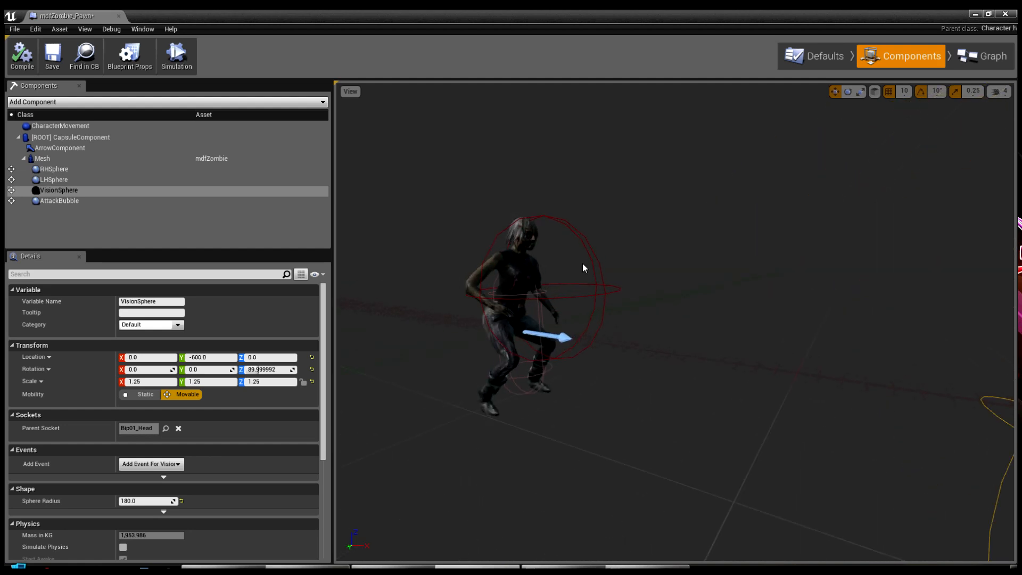
{"action": "left_click", "coordinate": [61, 200]}
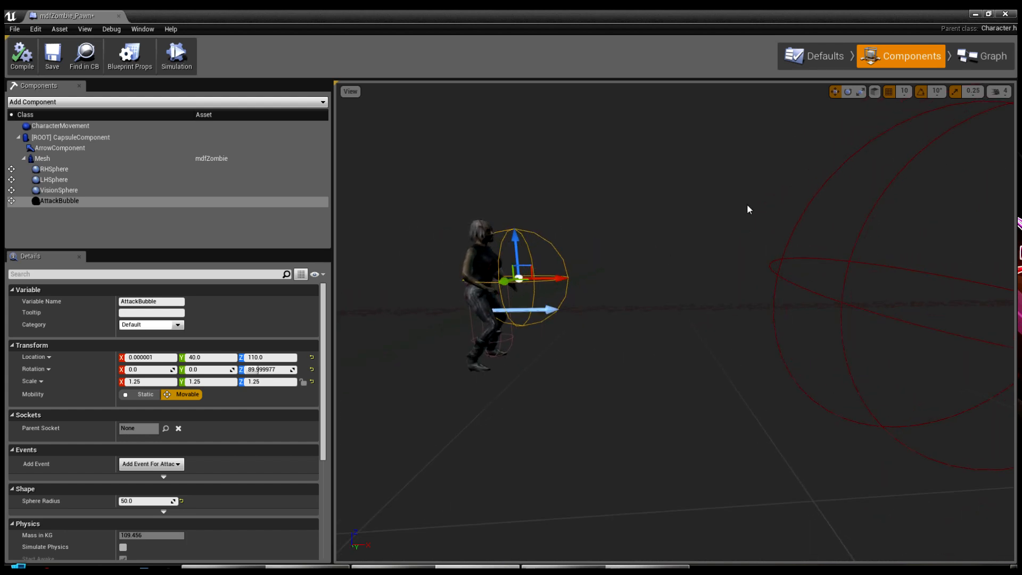
{"action": "left_click", "coordinate": [151, 464]}
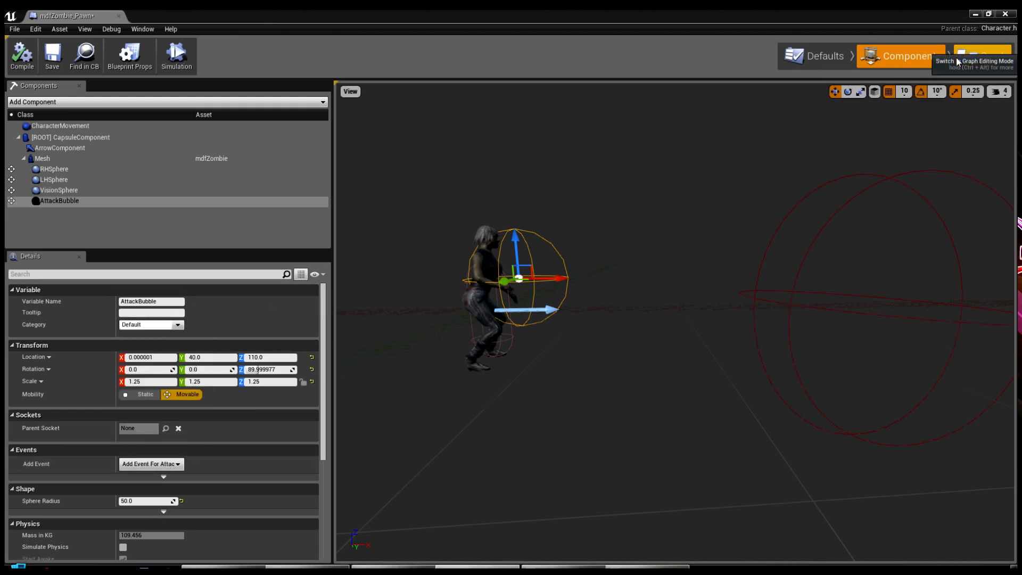
{"action": "left_click", "coordinate": [977, 55]}
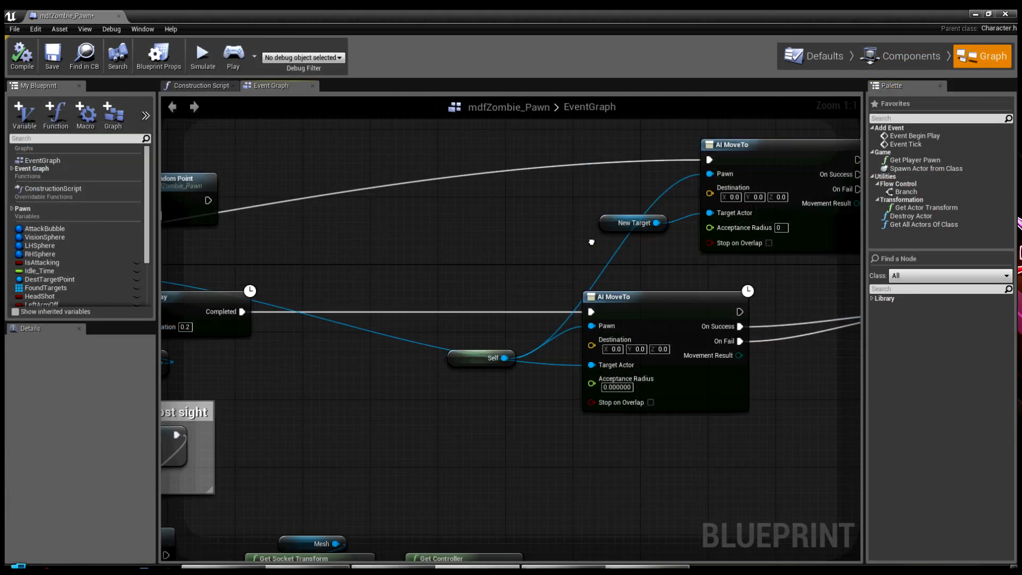
{"action": "scroll", "scroll_direction": "down", "scroll_amount": 3}
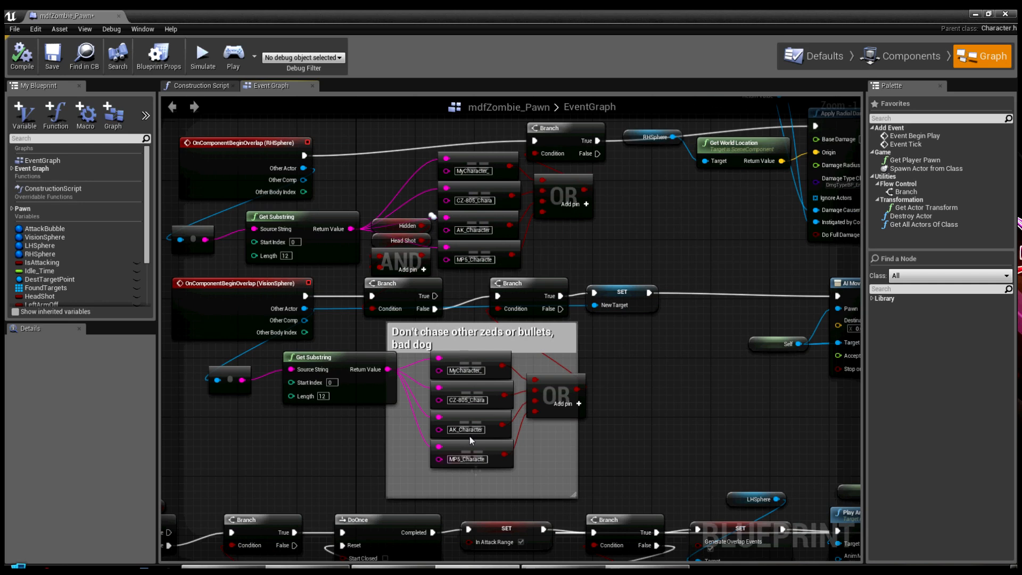
{"action": "mouse_move", "coordinate": [573, 401]}
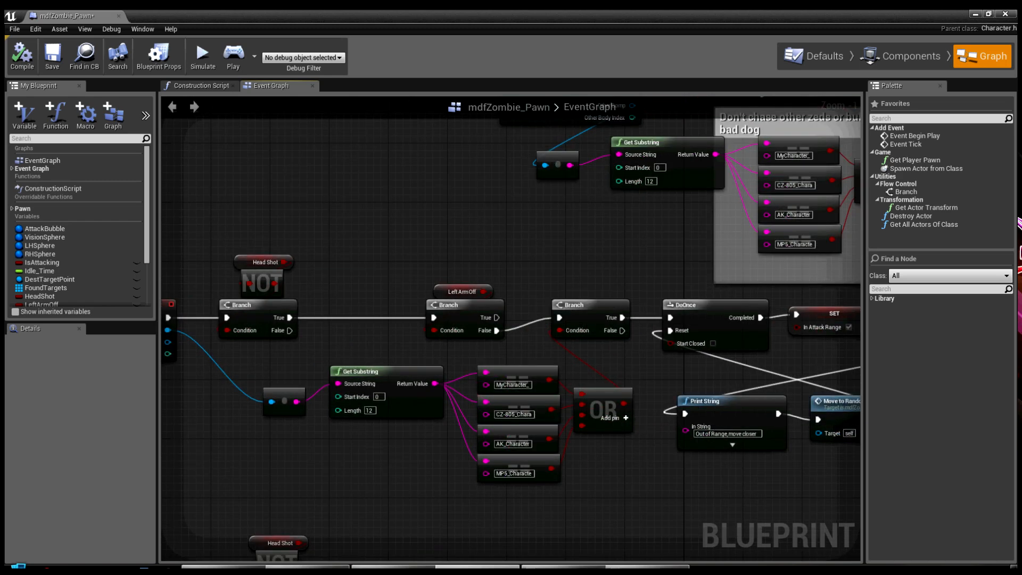
{"action": "mouse_move", "coordinate": [530, 271]}
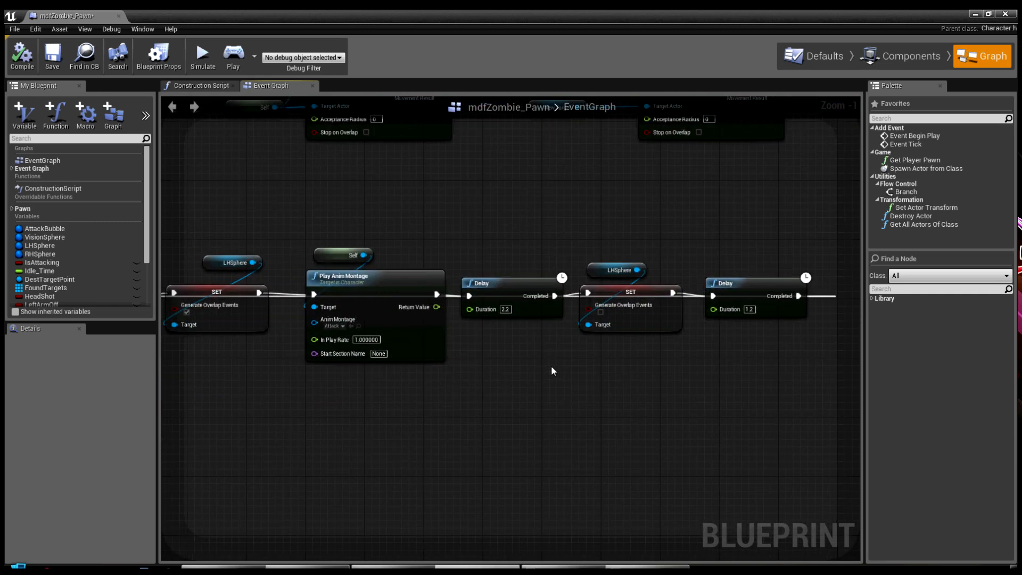
{"action": "mouse_move", "coordinate": [567, 330]}
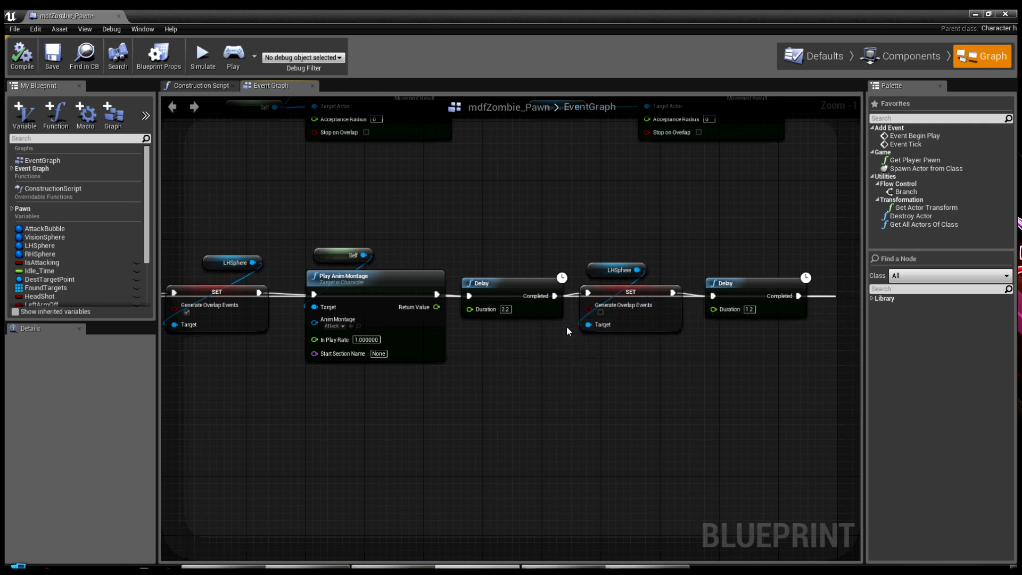
{"action": "mouse_move", "coordinate": [649, 327]}
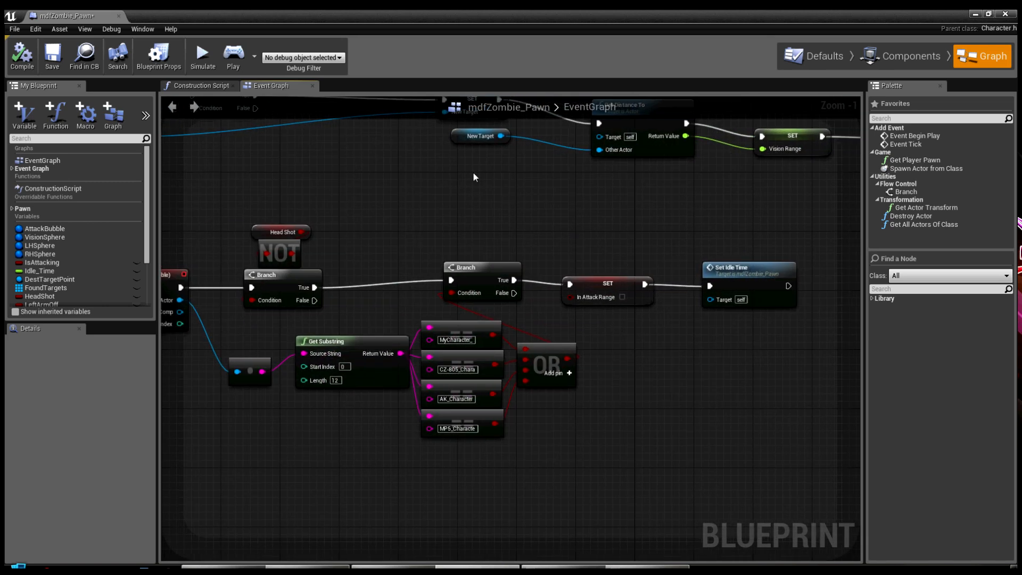
{"action": "mouse_move", "coordinate": [620, 211]}
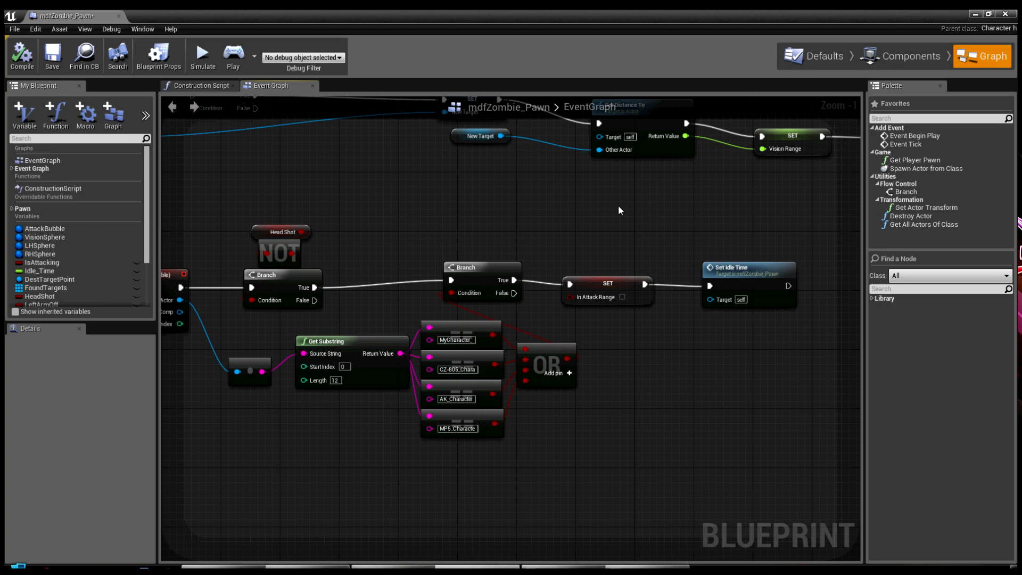
{"action": "scroll", "scroll_direction": "down", "scroll_amount": 3}
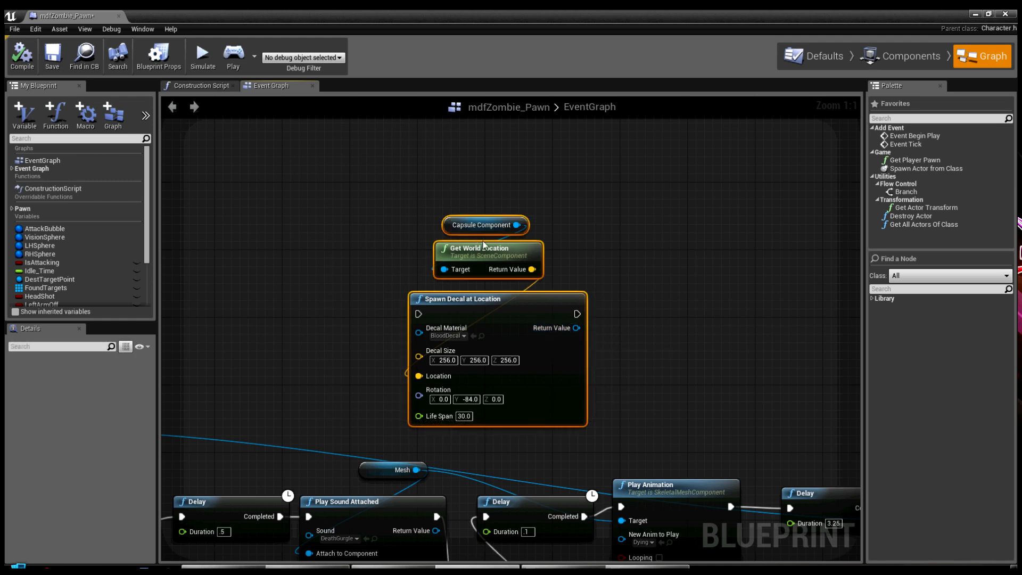
{"action": "mouse_move", "coordinate": [577, 218]}
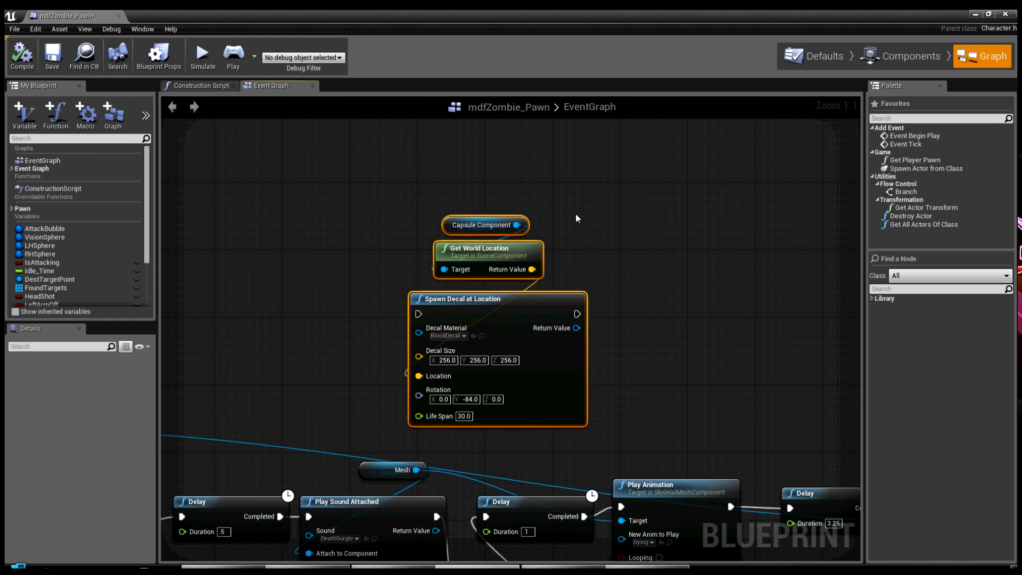
{"action": "key", "text": "Delete"}
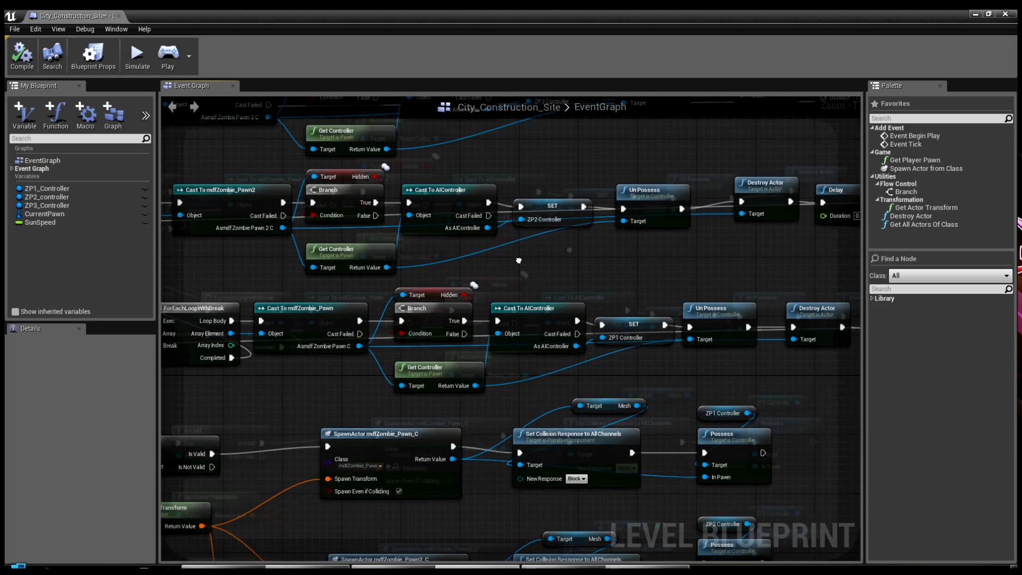
{"action": "left_click_drag", "start_coordinate": [519, 261], "coordinate": [648, 242]}
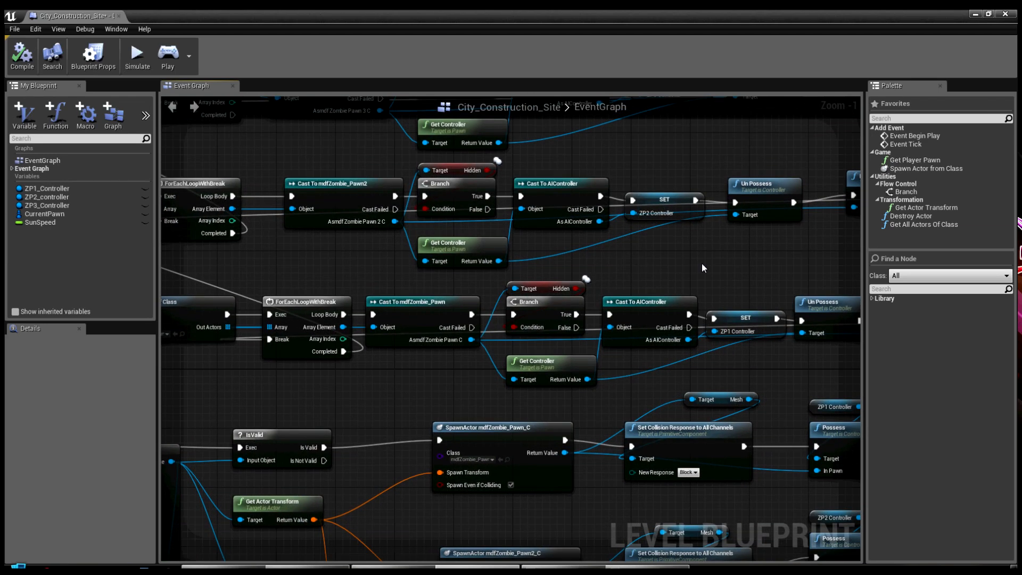
{"action": "mouse_move", "coordinate": [658, 262]}
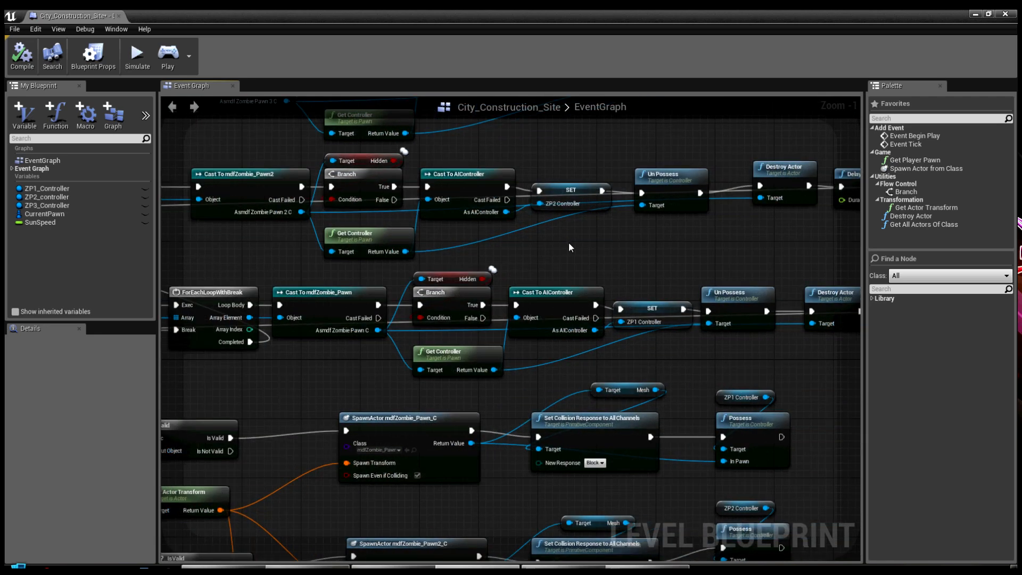
{"action": "mouse_move", "coordinate": [581, 239]}
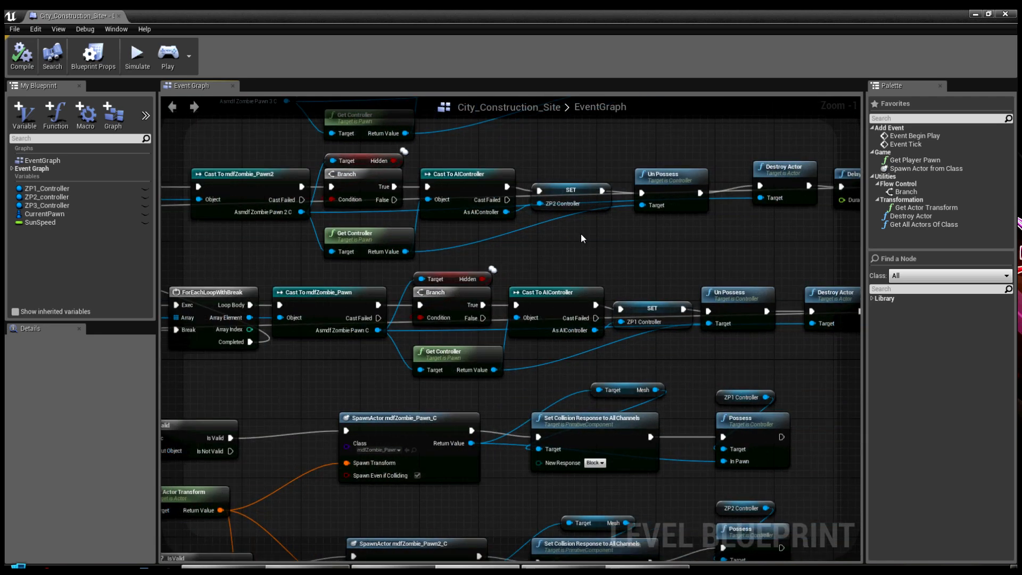
{"action": "mouse_move", "coordinate": [693, 268]}
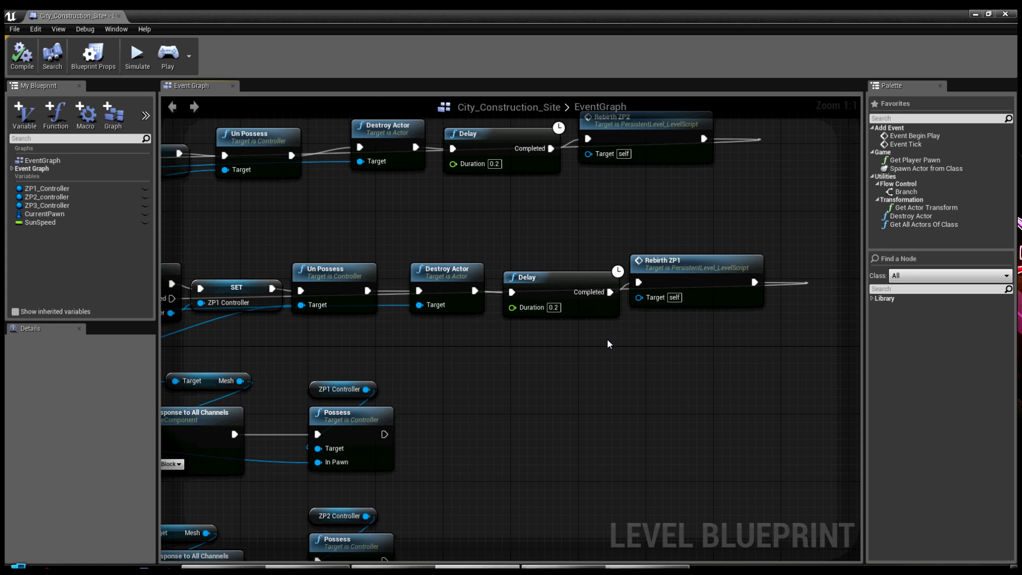
{"action": "mouse_move", "coordinate": [498, 257]}
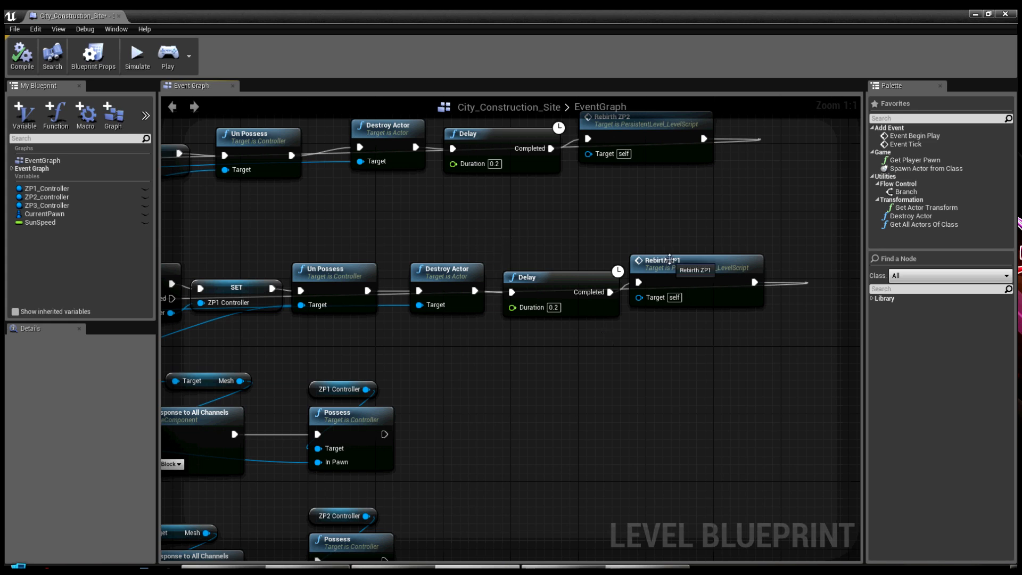
{"action": "left_click", "coordinate": [673, 260]}
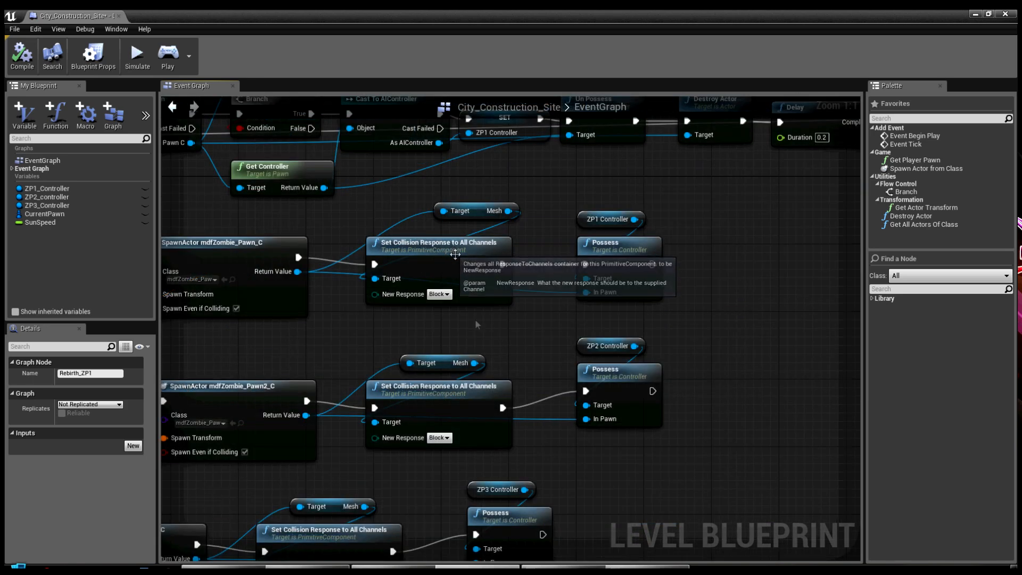
{"action": "mouse_move", "coordinate": [459, 317]}
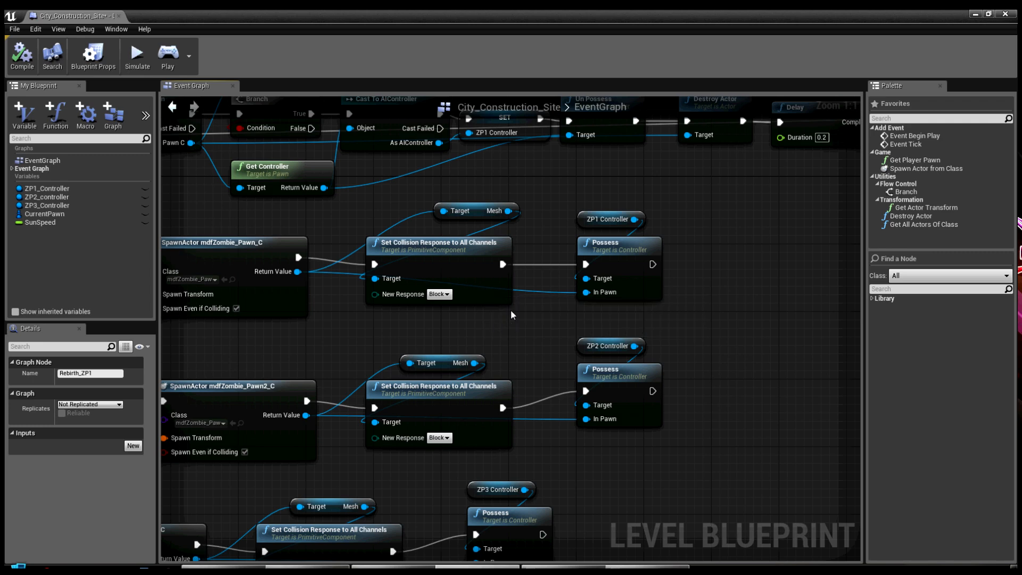
{"action": "mouse_move", "coordinate": [512, 264]}
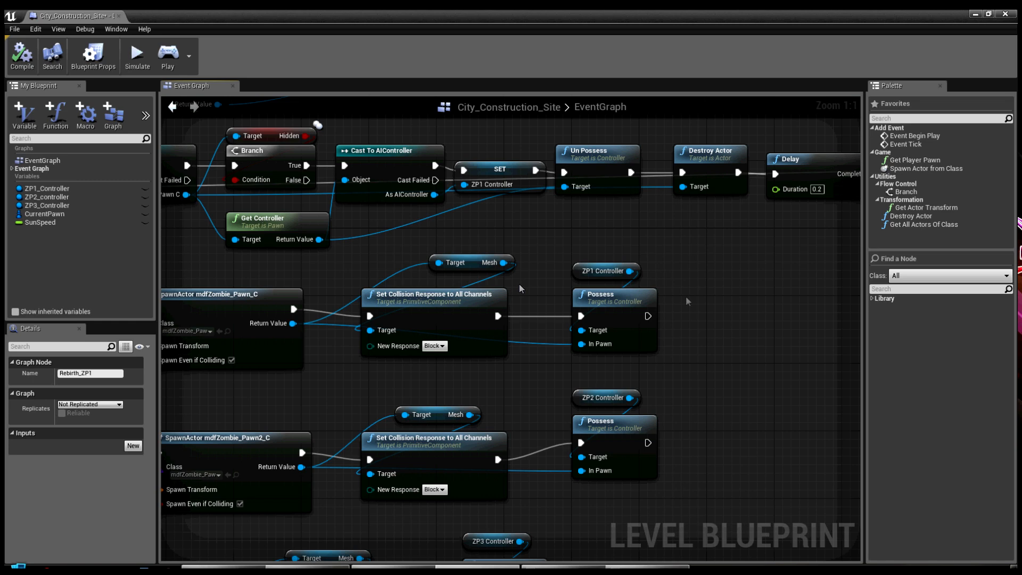
{"action": "mouse_move", "coordinate": [602, 272]}
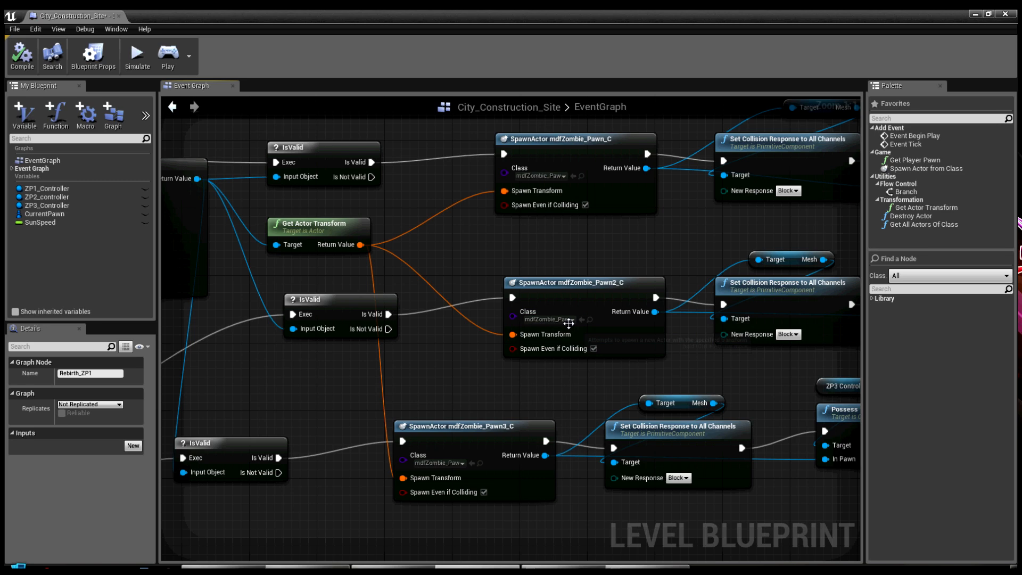
{"action": "mouse_move", "coordinate": [440, 240]}
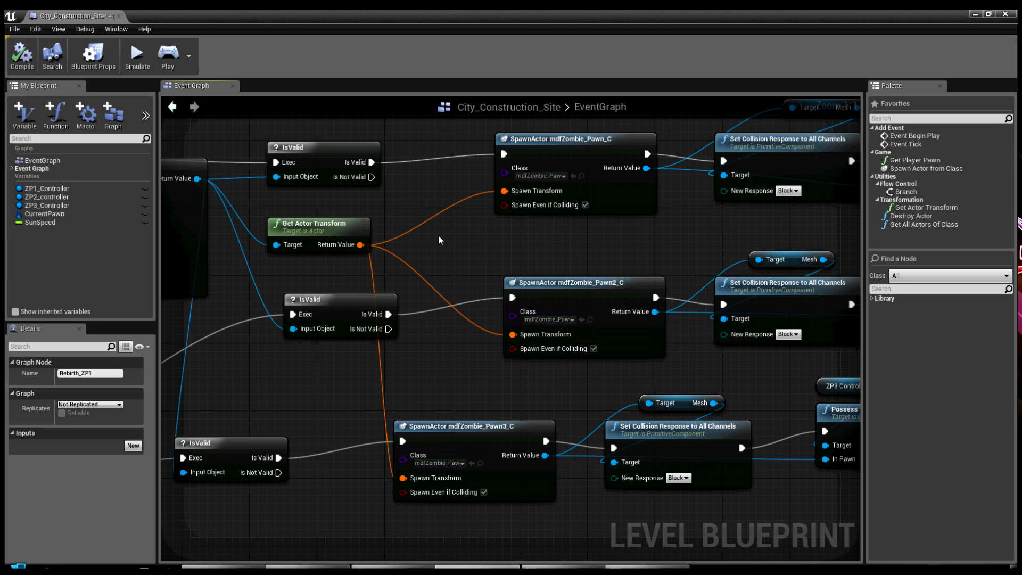
{"action": "scroll", "scroll_direction": "down", "scroll_amount": 3}
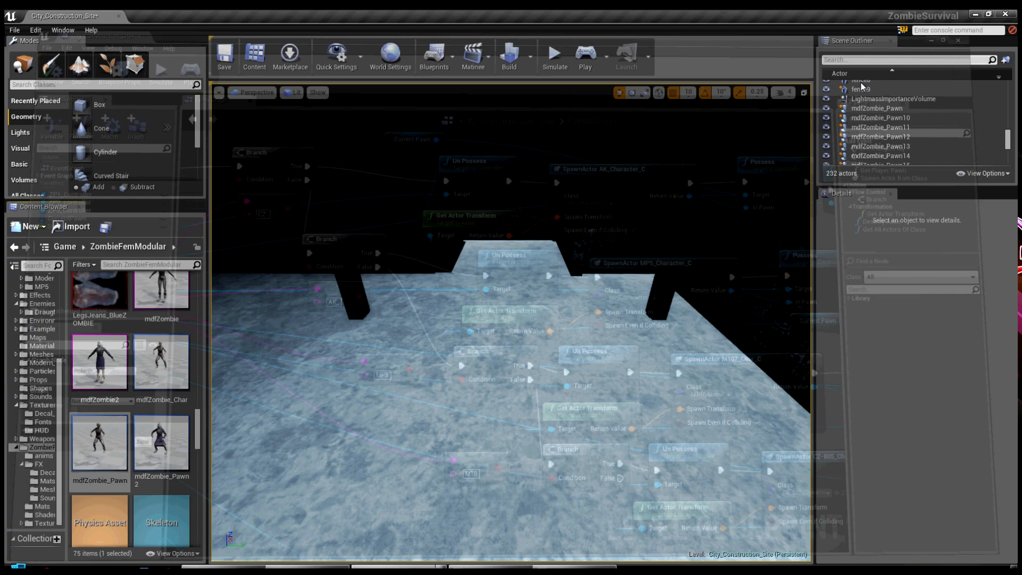
{"action": "left_click", "coordinate": [585, 53]}
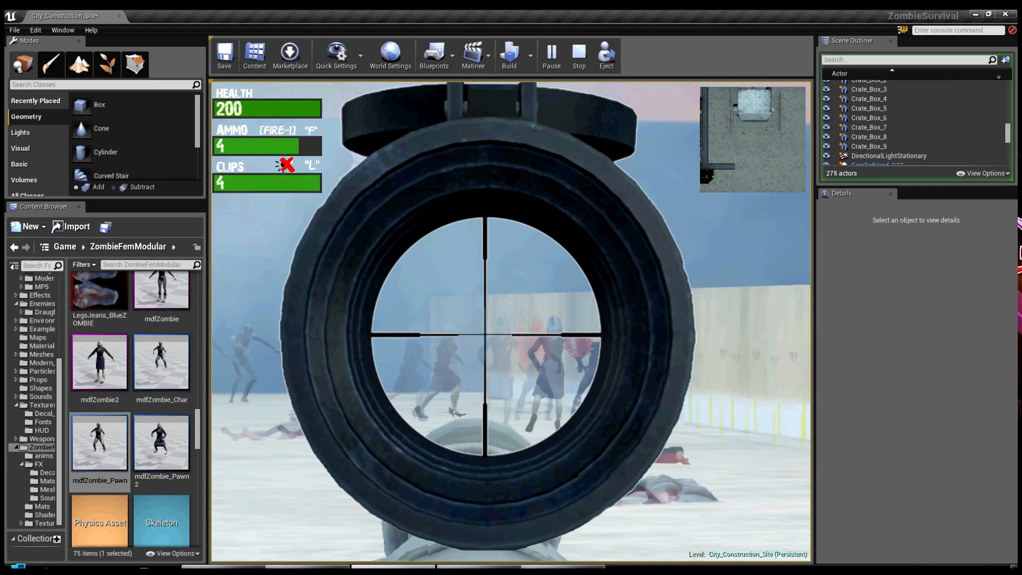
{"action": "left_click", "coordinate": [486, 335]}
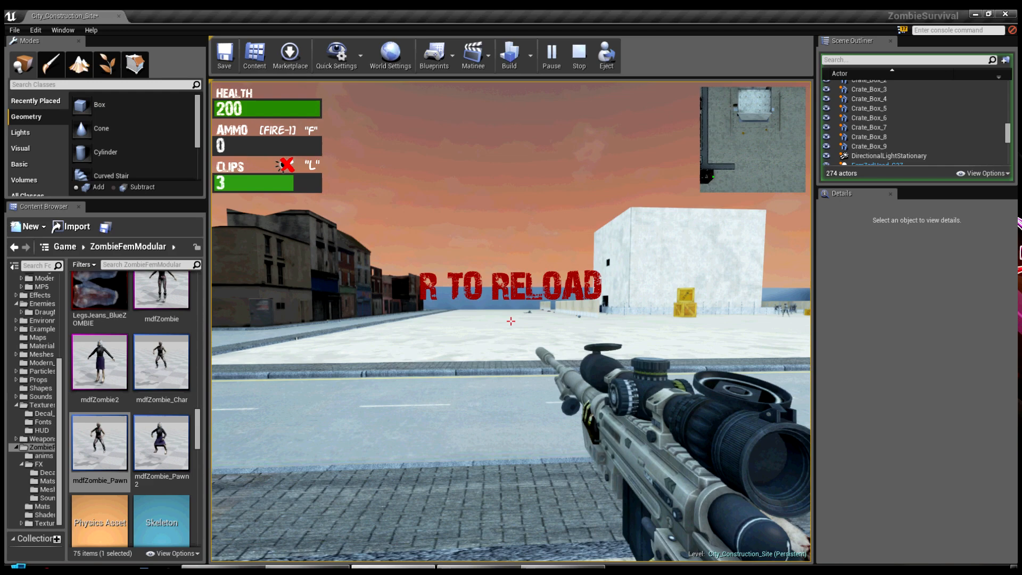
{"action": "left_click", "coordinate": [579, 55]}
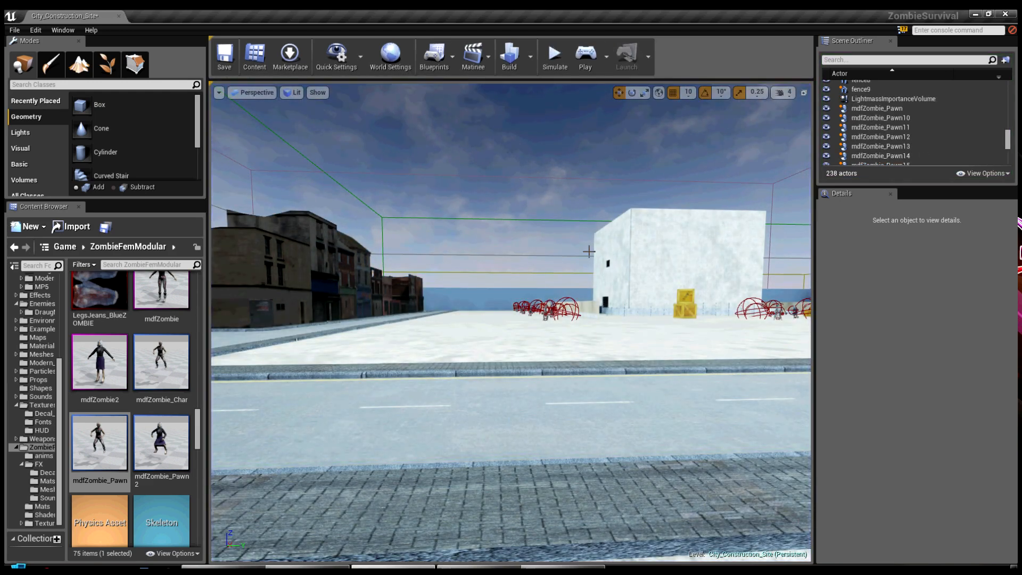